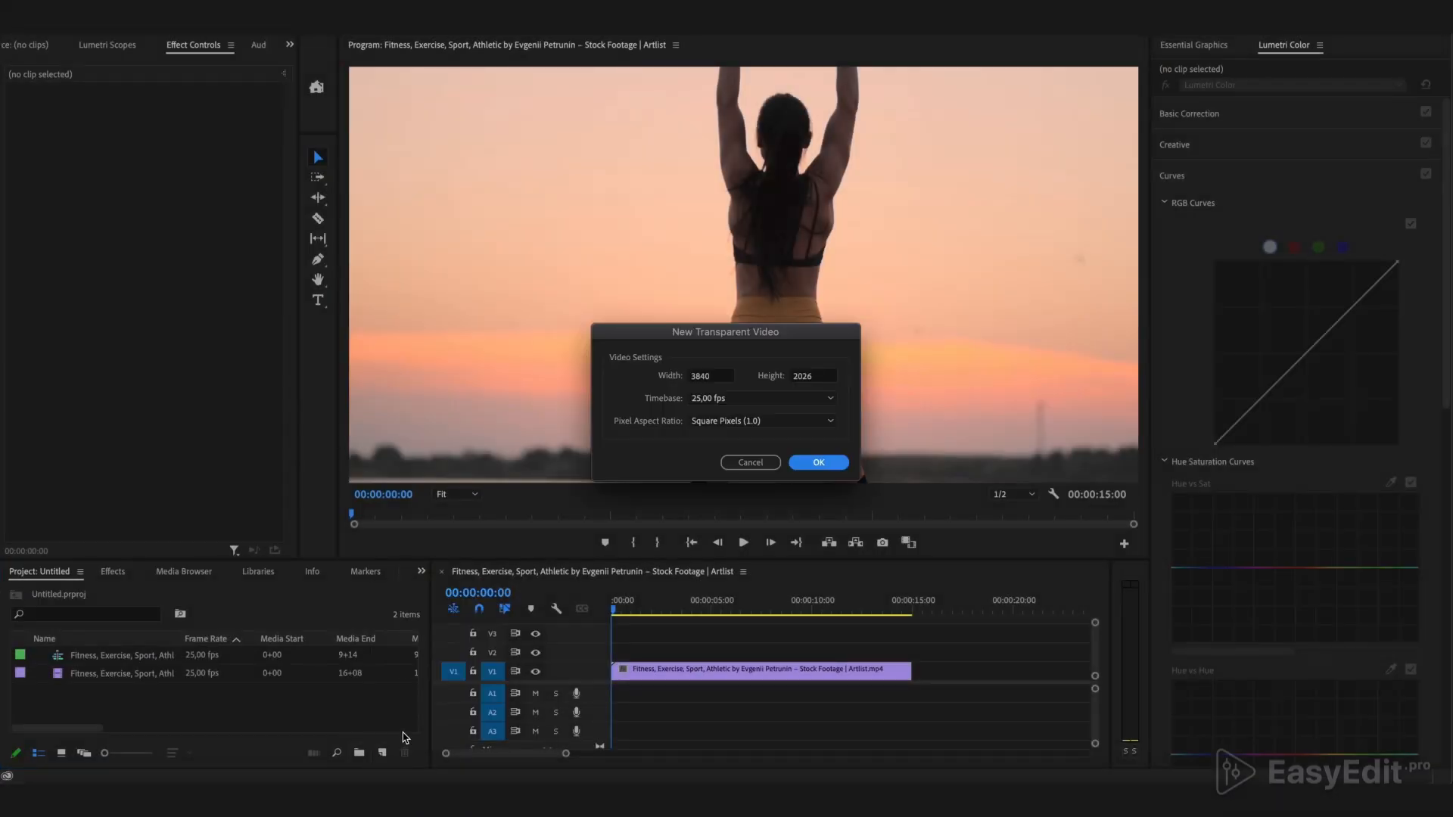
- Create a New Transparent Video and place it on V2 above the fitness clip
left_click(818, 463)
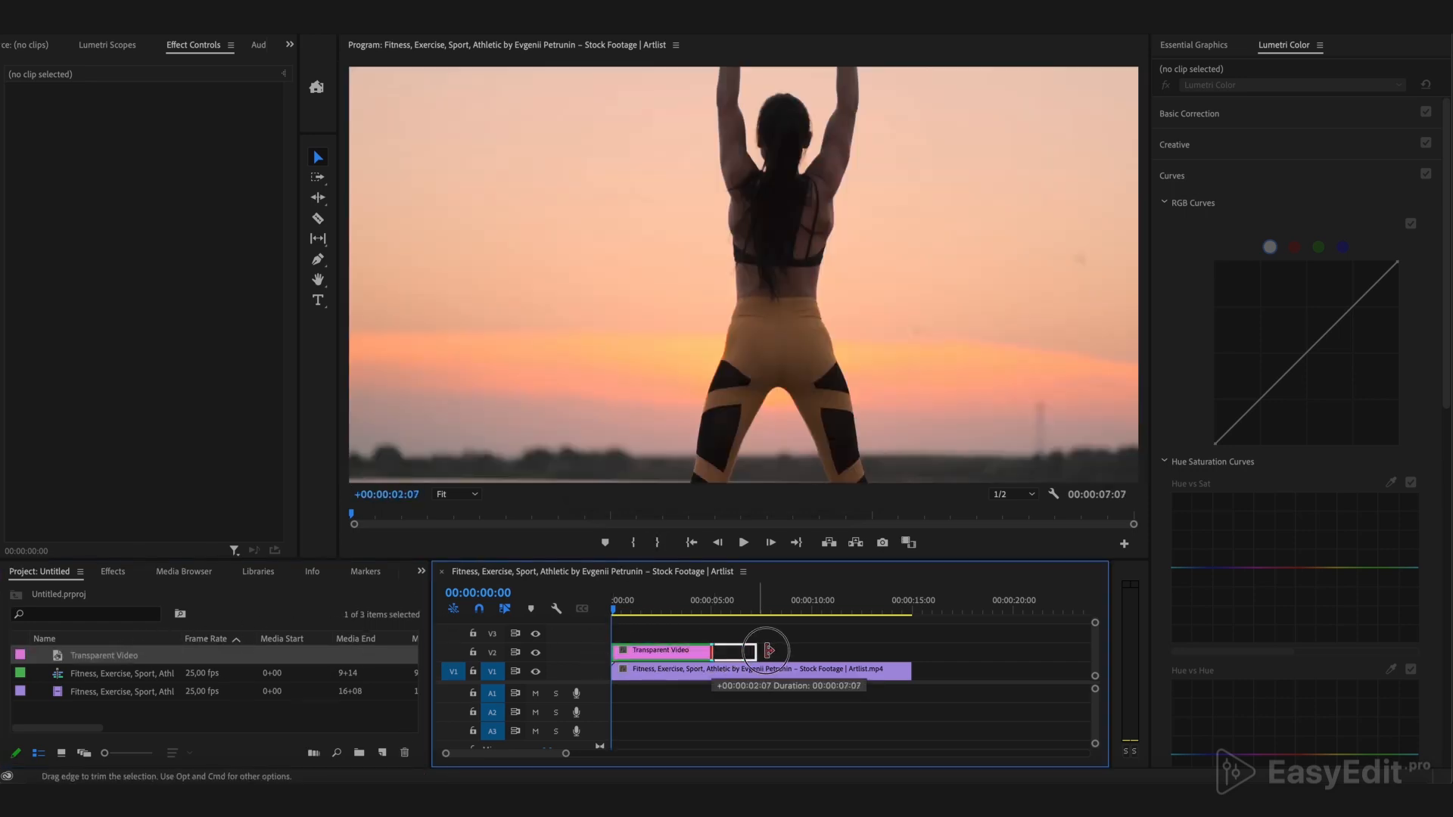
left_click(660, 649)
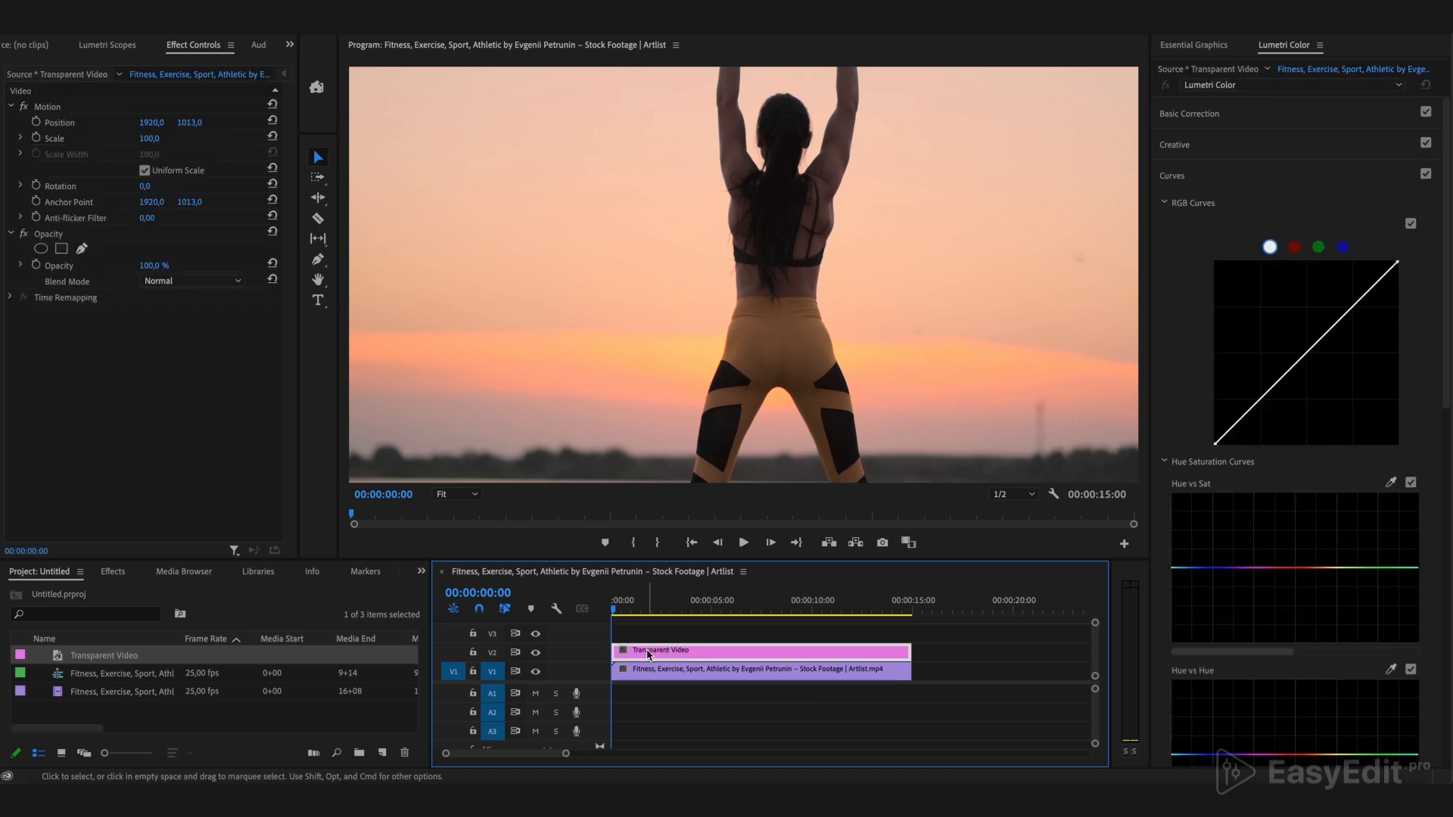
- Apply the Timecode effect, hide its field symbol and enlarge it with no background box
left_click(112, 572)
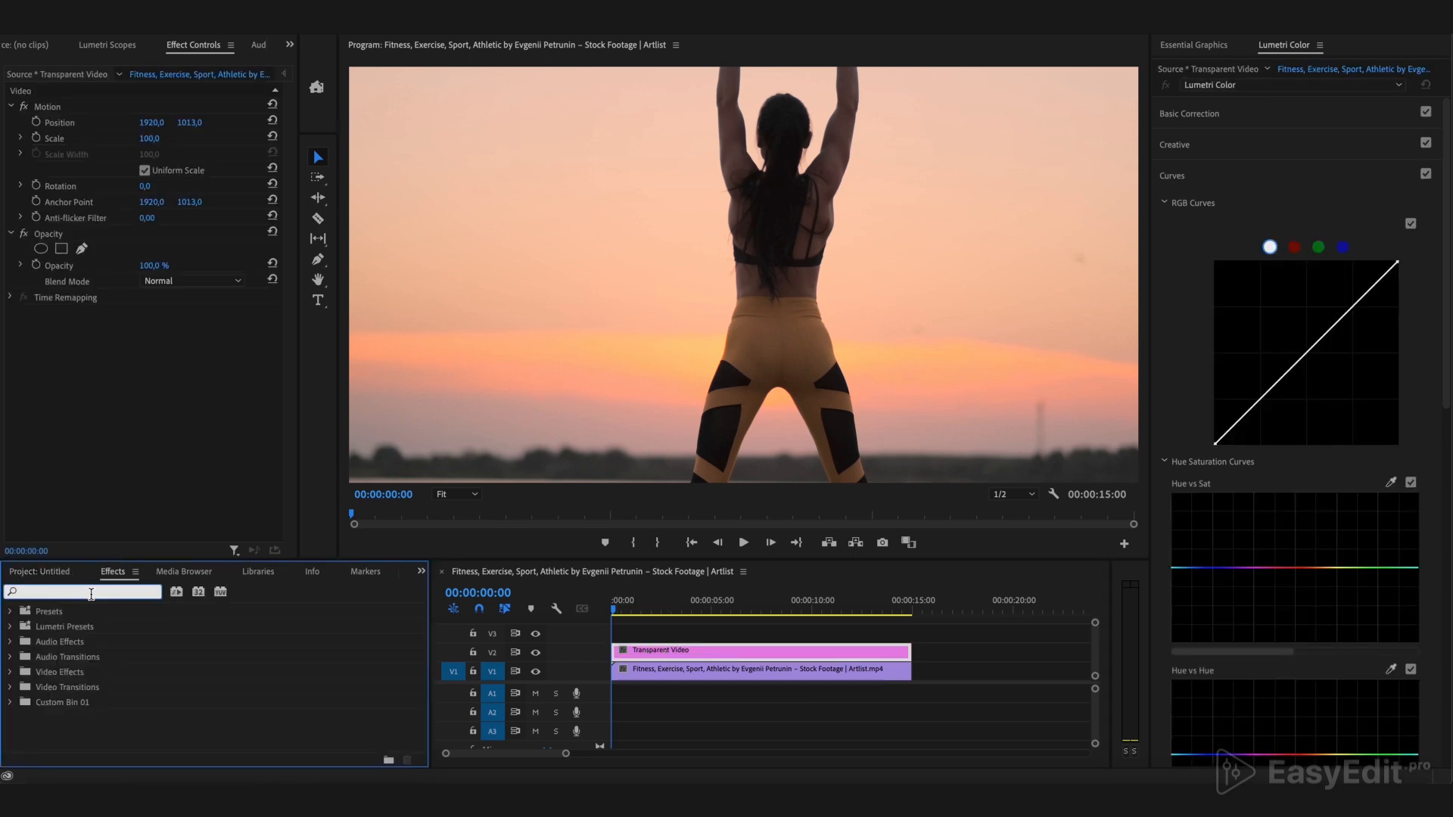
type("time")
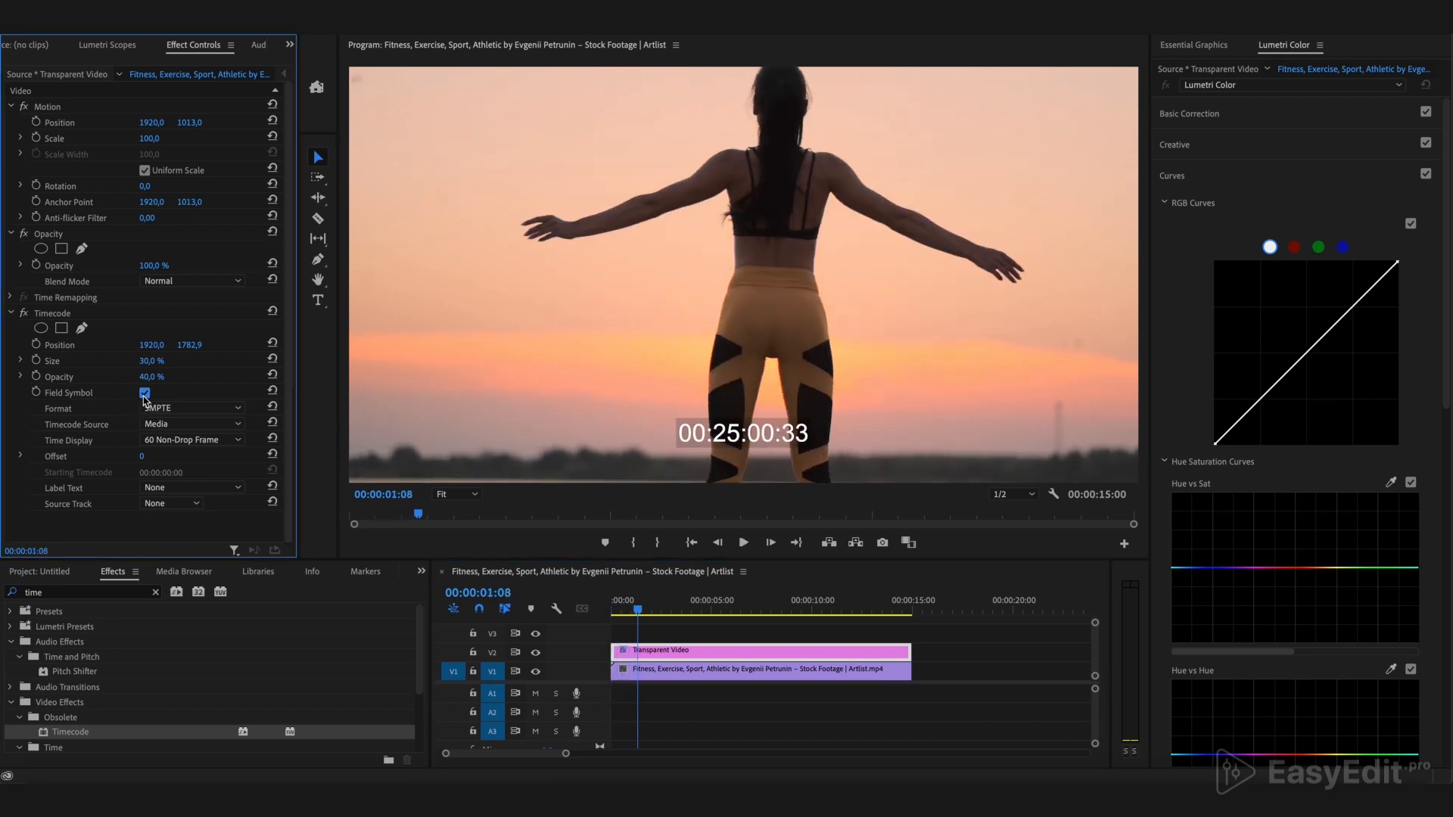
left_click(145, 392)
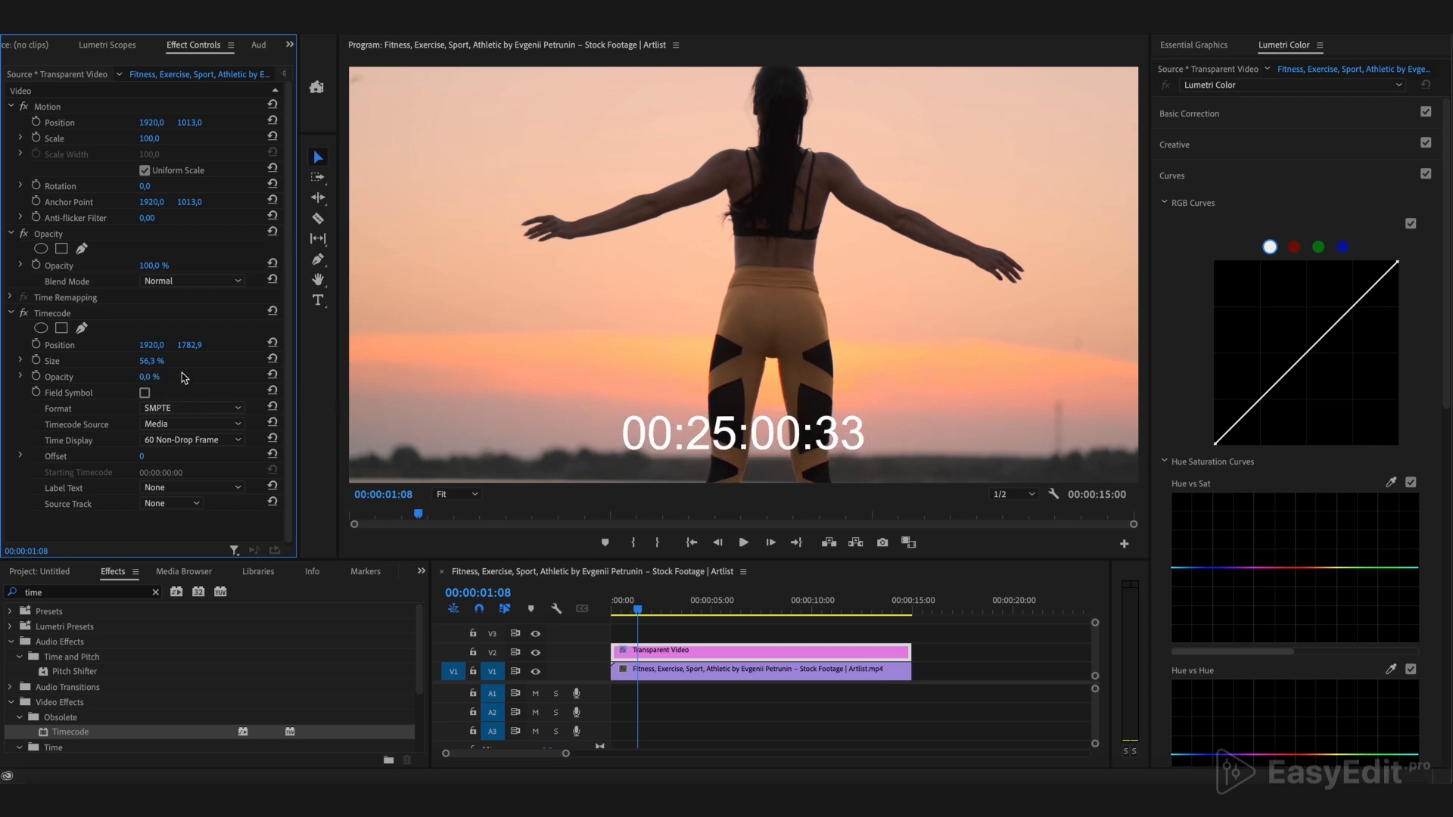
left_click(192, 424)
type("crop")
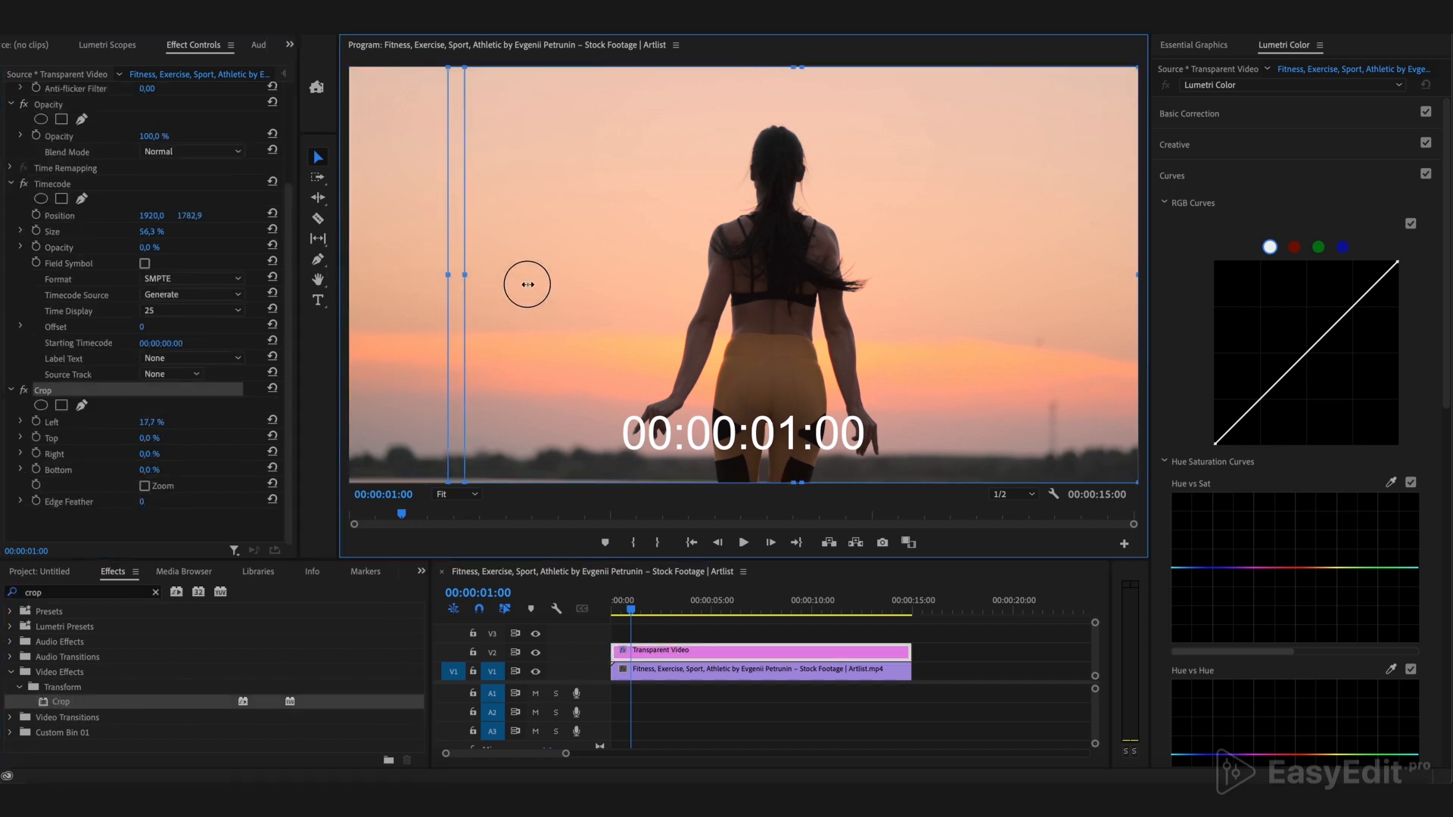
- Crop off the leading digits of the timecode from the left in the Program monitor
left_click_drag(457, 284, 681, 284)
type("Co")
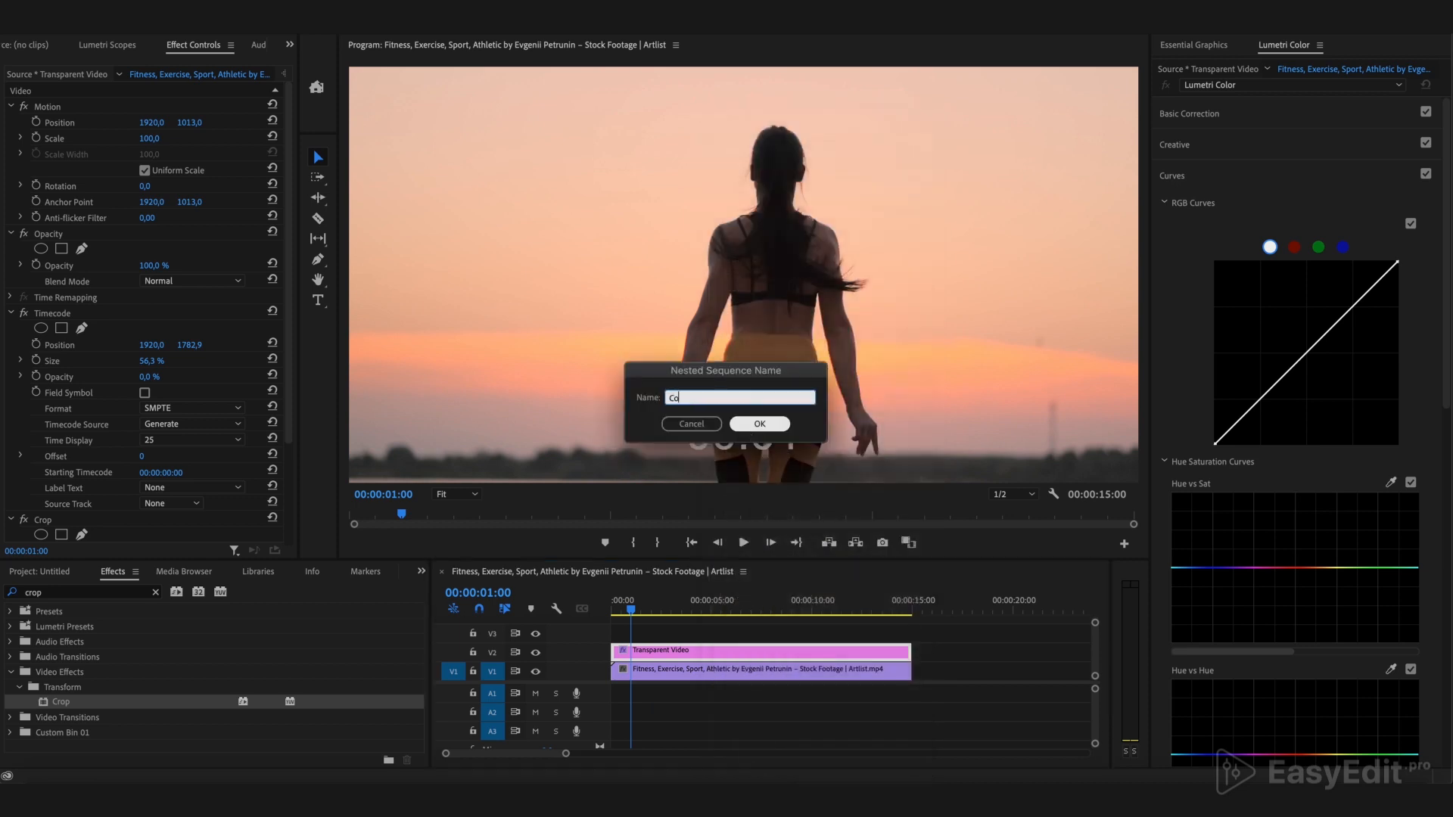
- Nest the layer as Countdown and enable Reverse Speed so the numbers count down
left_click(759, 423)
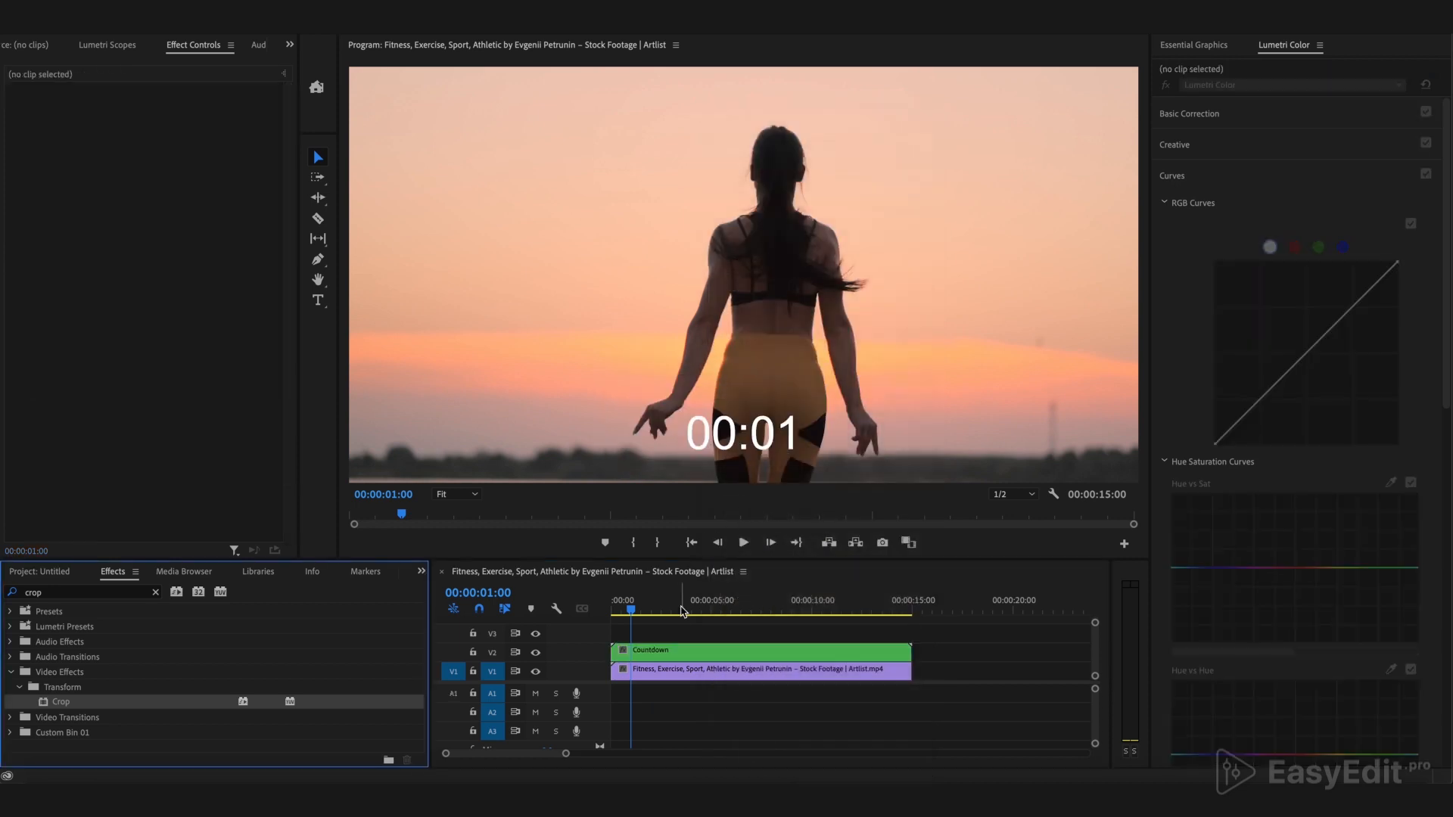
right_click(651, 649)
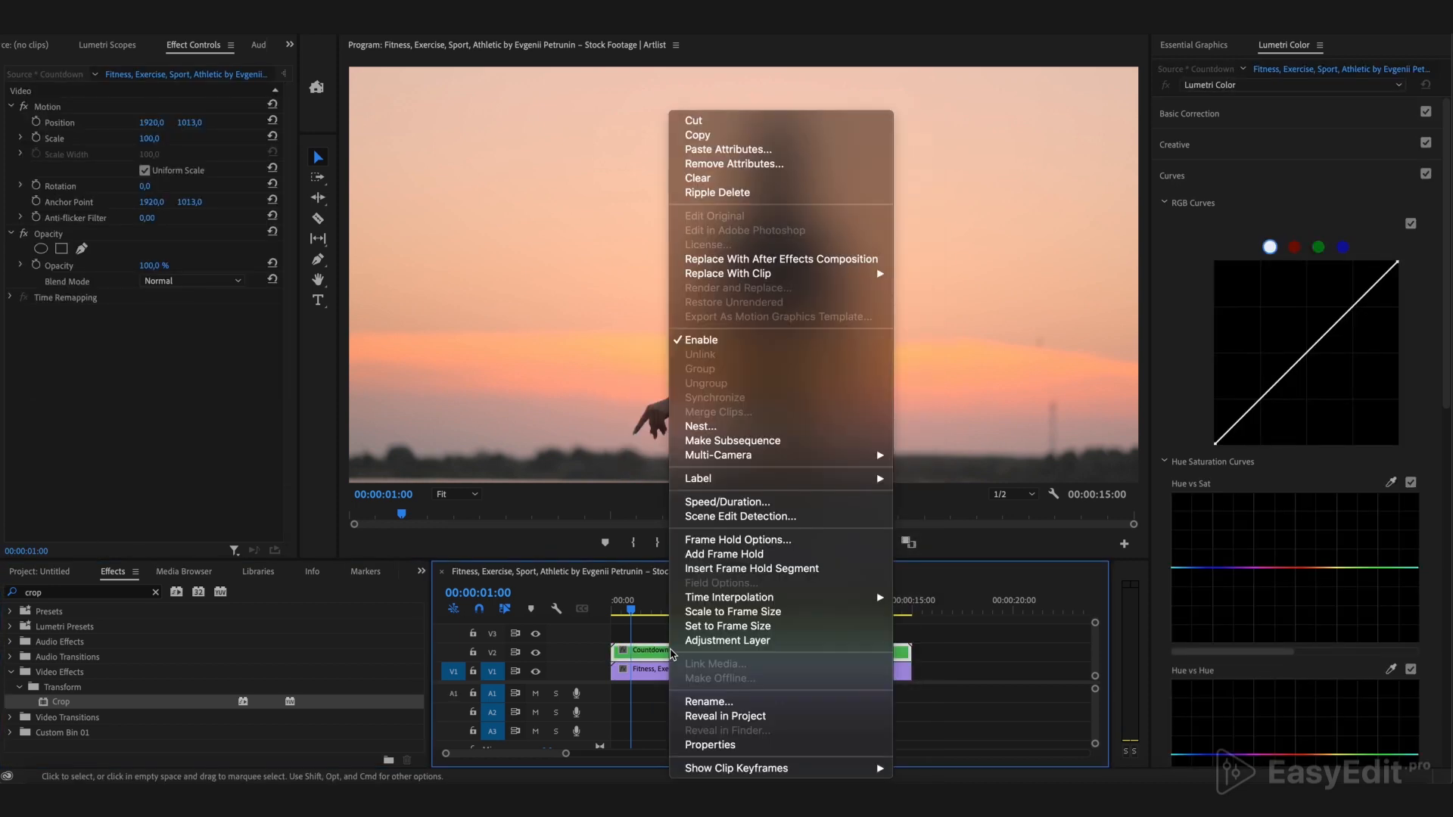
left_click(726, 501)
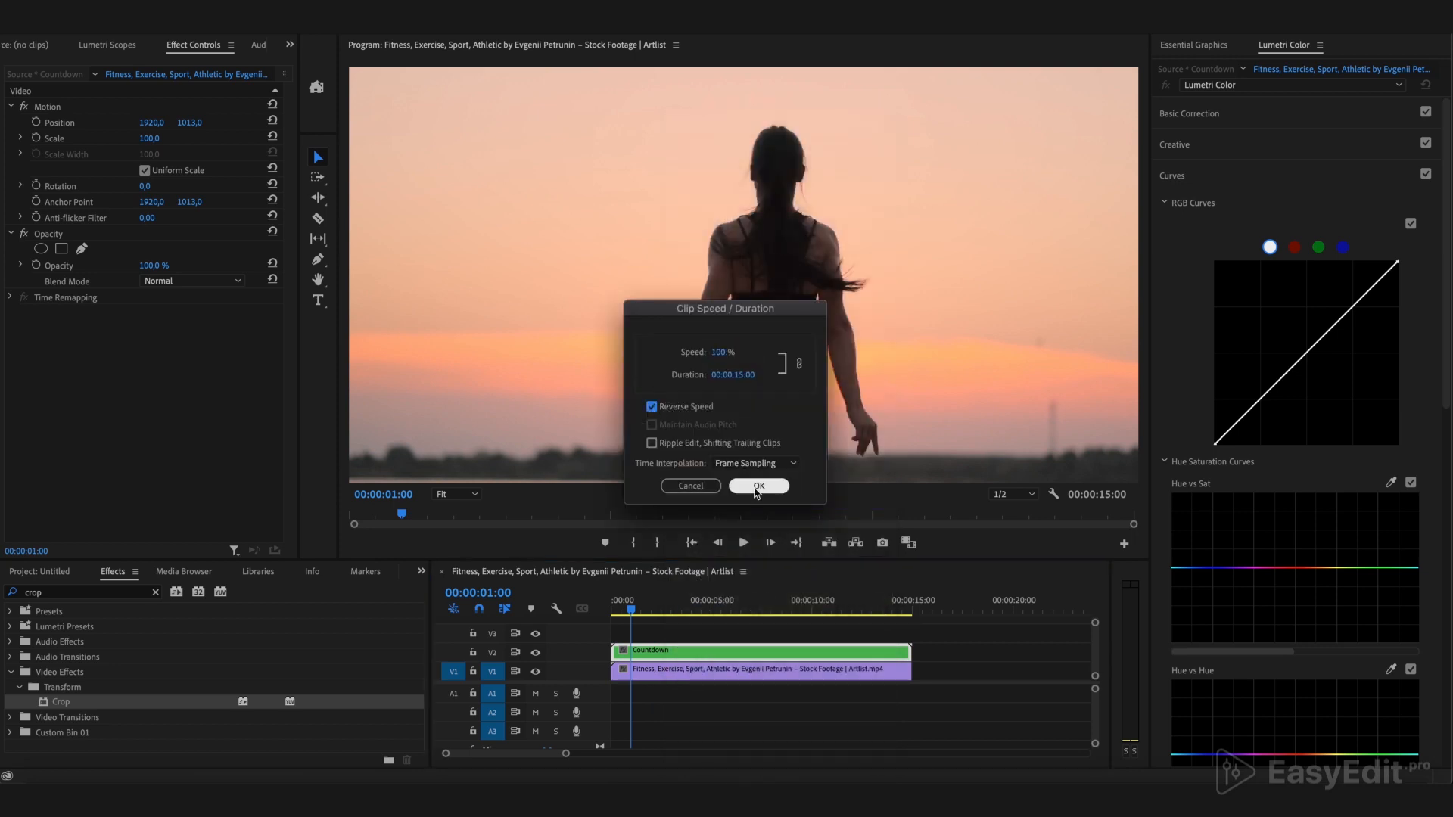
left_click(758, 486)
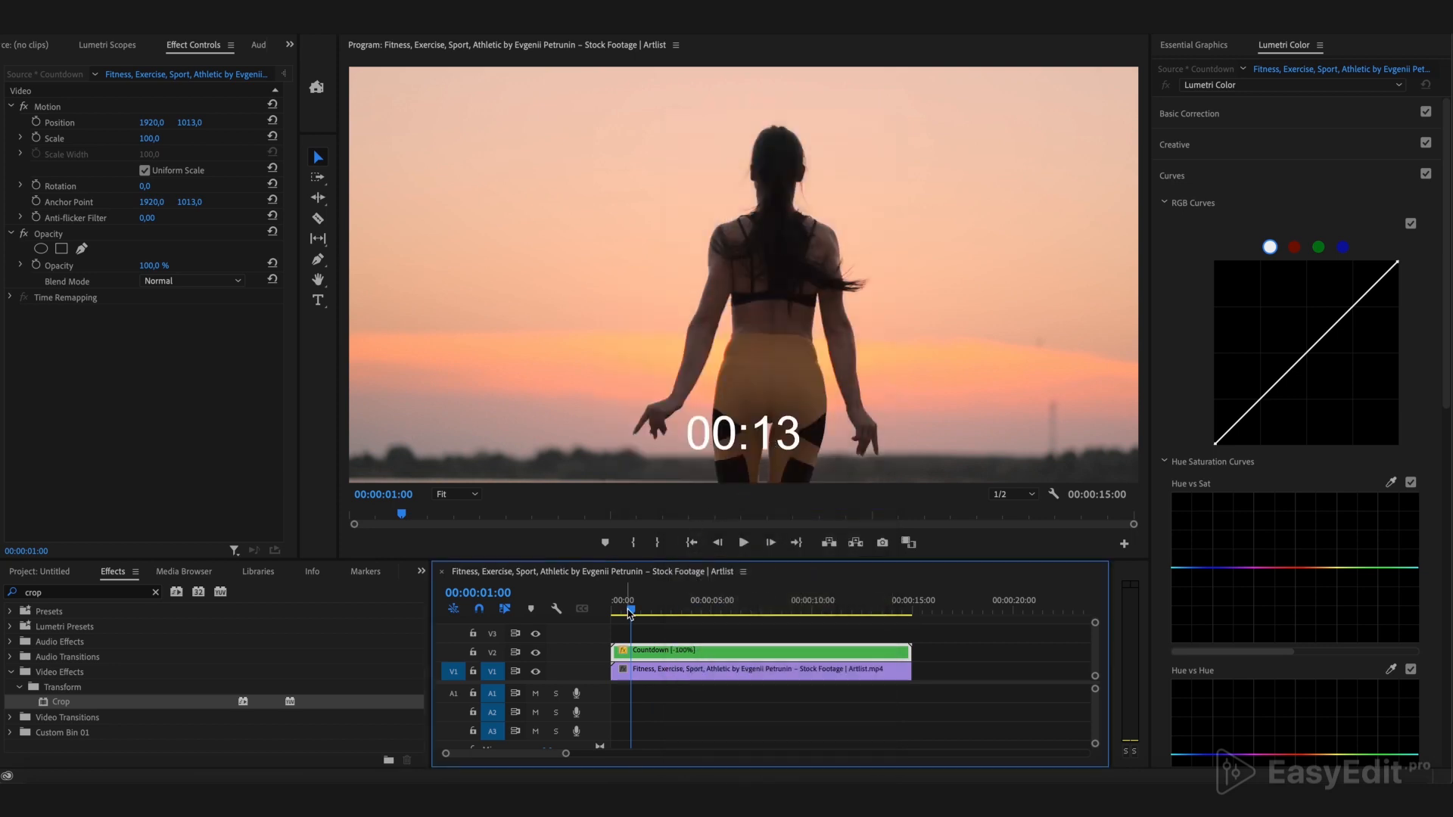
left_click(650, 610)
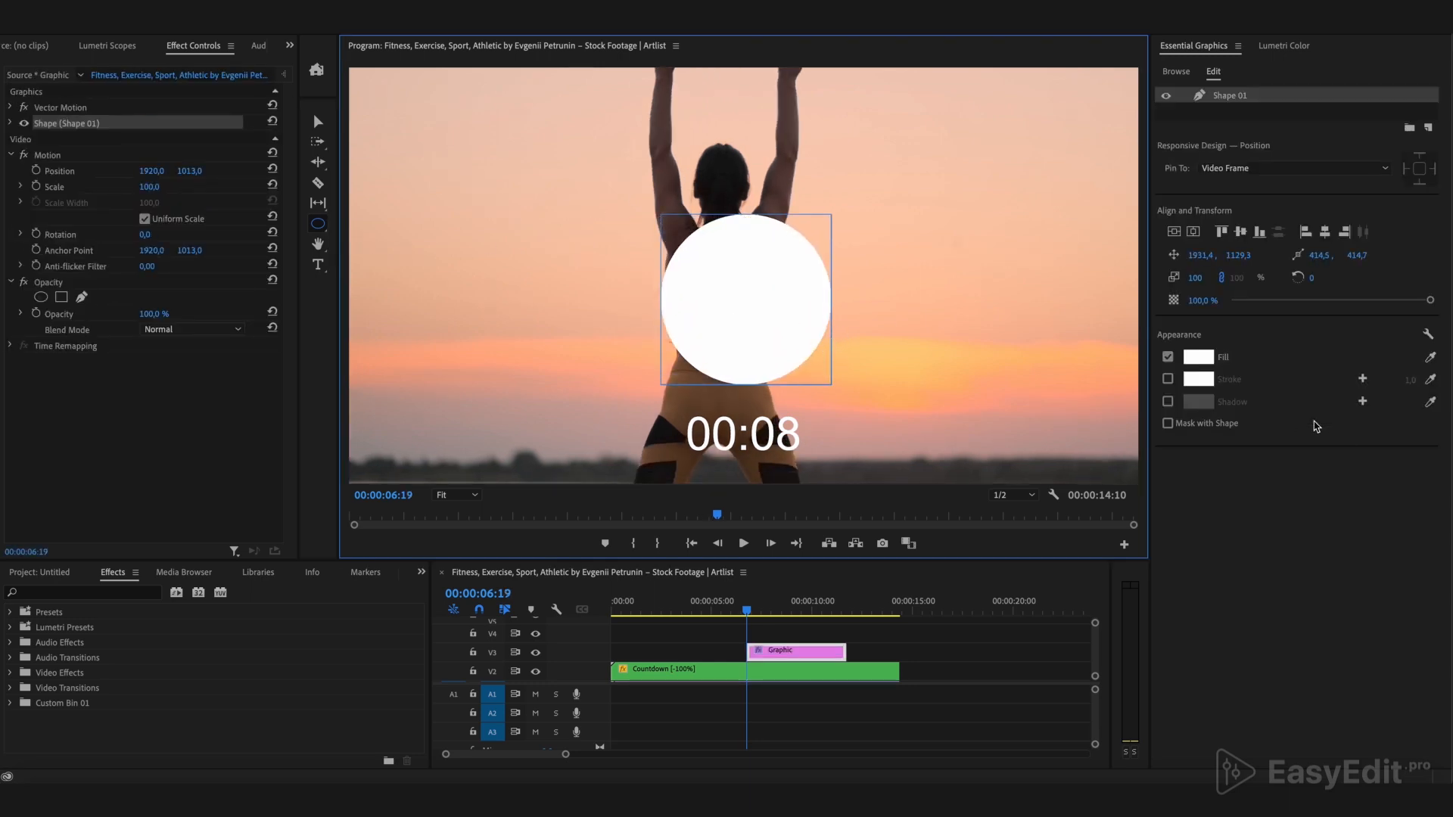
- Give the circle a stroke, extend its Graphic across the countdown and stack Countdown above it
left_click(1167, 379)
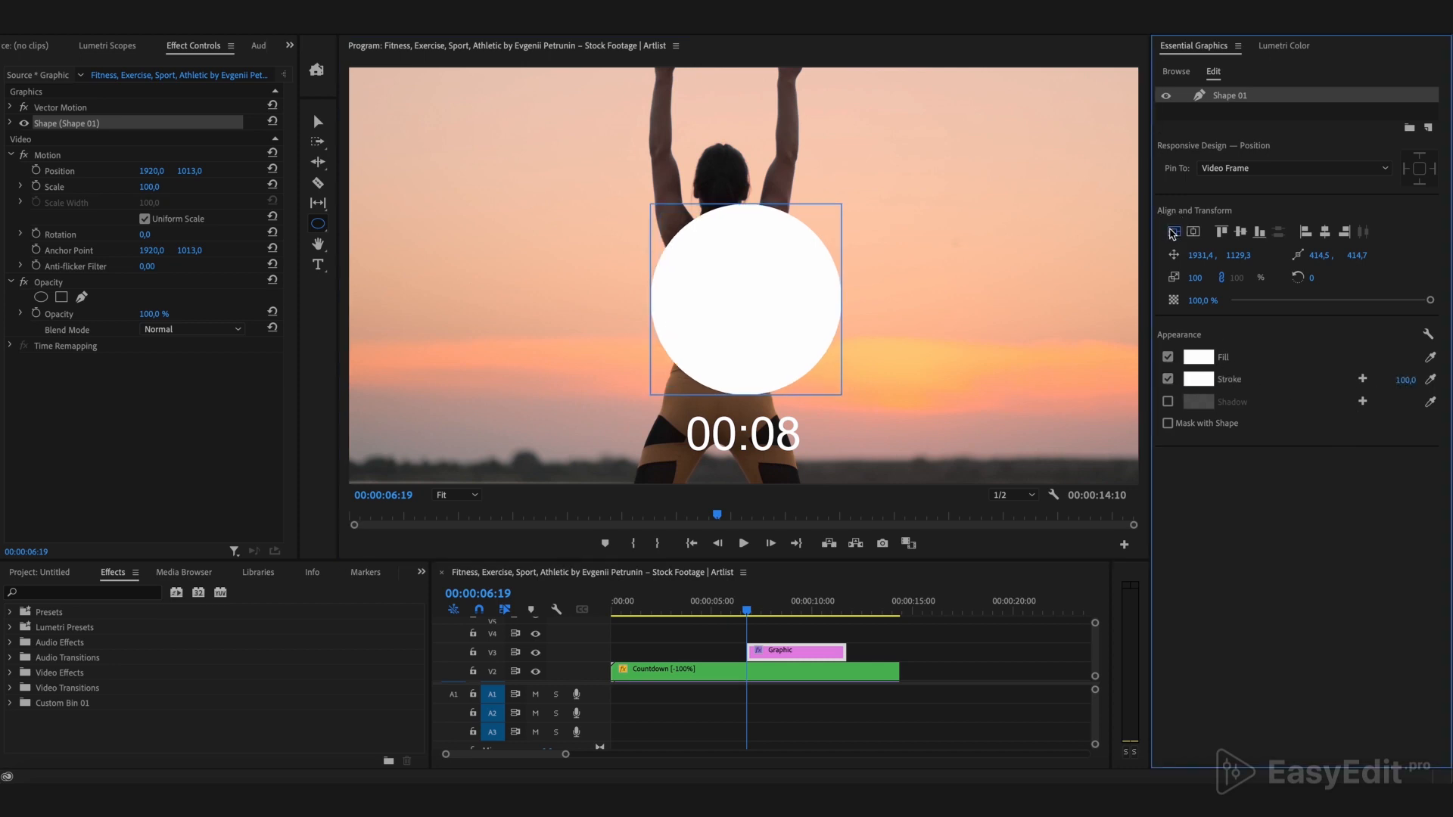
left_click_drag(746, 651, 634, 651)
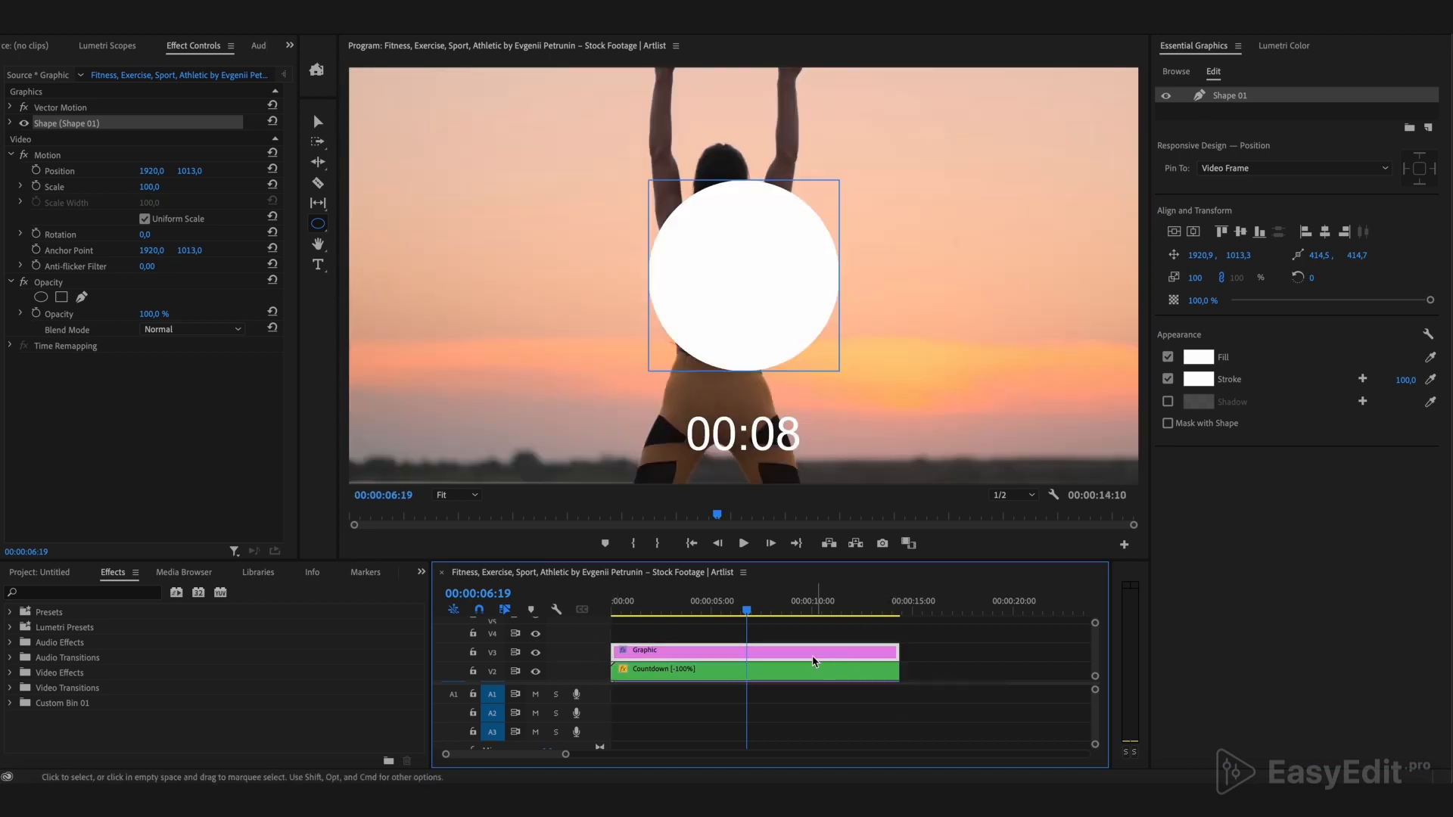
left_click_drag(1409, 299, 1290, 299)
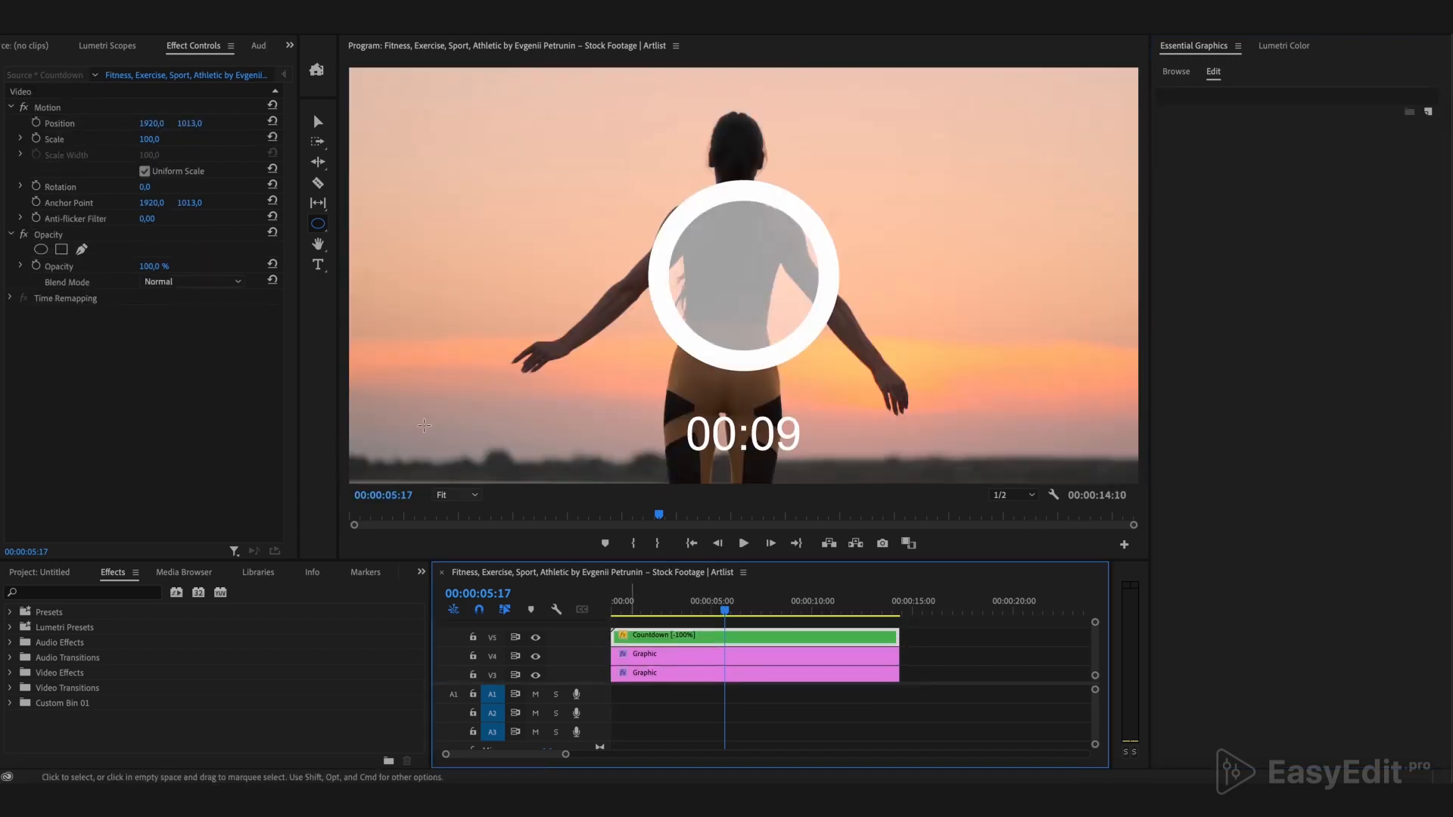
- Move the countdown numbers into the centre of the white ring
left_click_drag(188, 123, 196, 123)
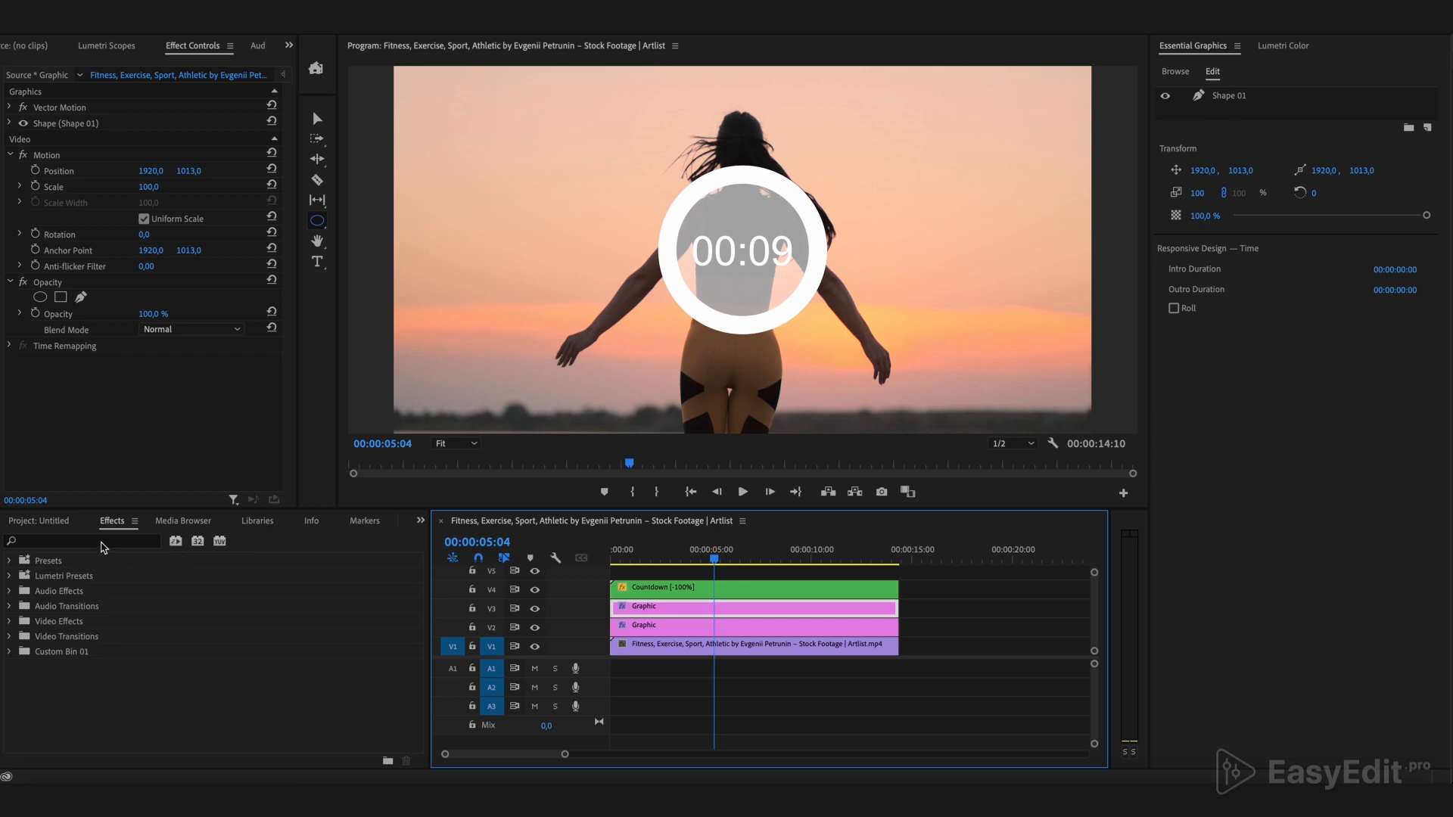
- Apply Radial Wipe to the ring Graphic and enable the Transition Completion stopwatch at 0 %
type("radia")
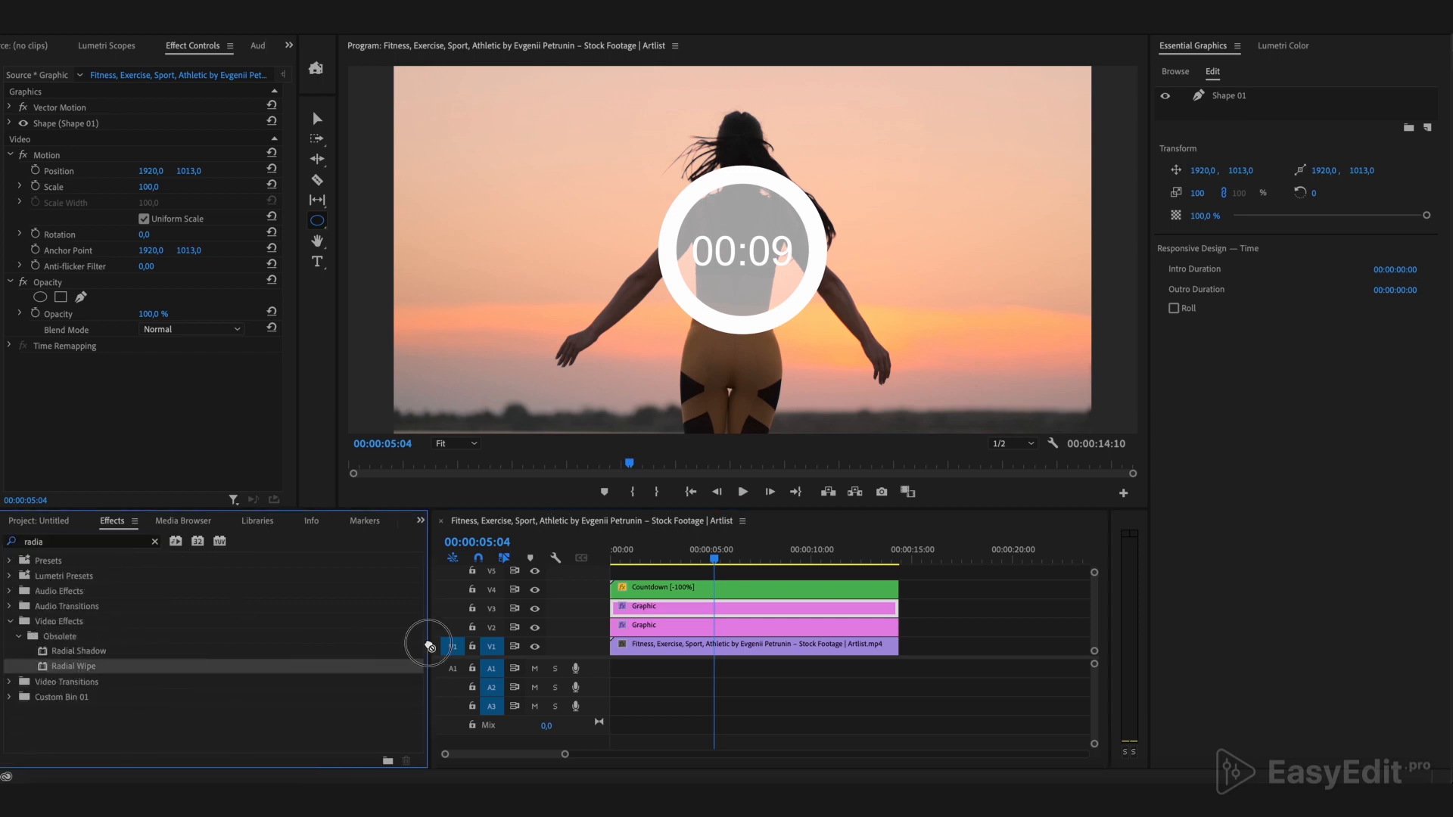
double_click(73, 665)
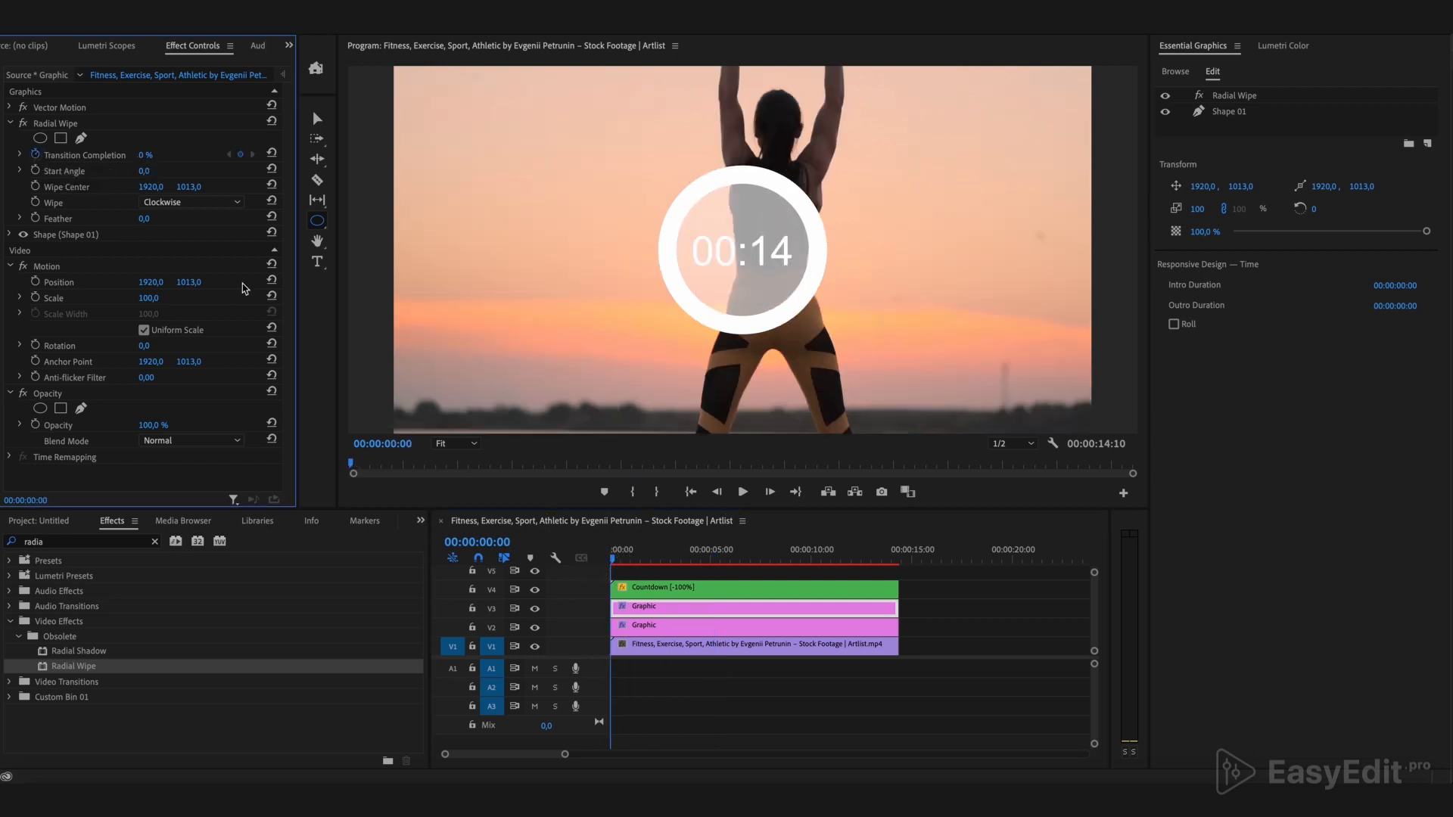
left_click(899, 560)
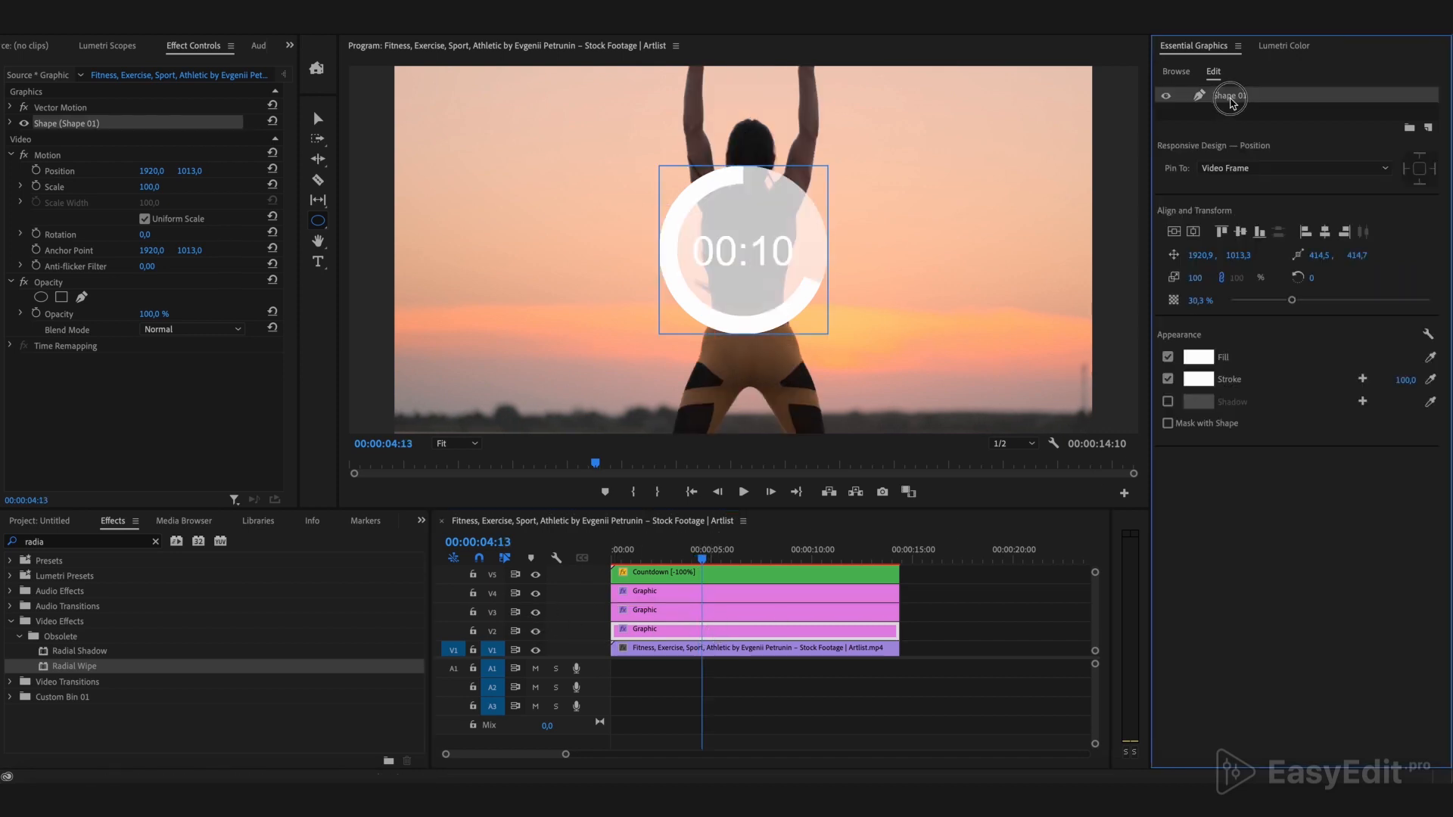
- Select the lower ring copy's shape layer to lower its opacity to 30 %
left_click(1167, 357)
type("gaus")
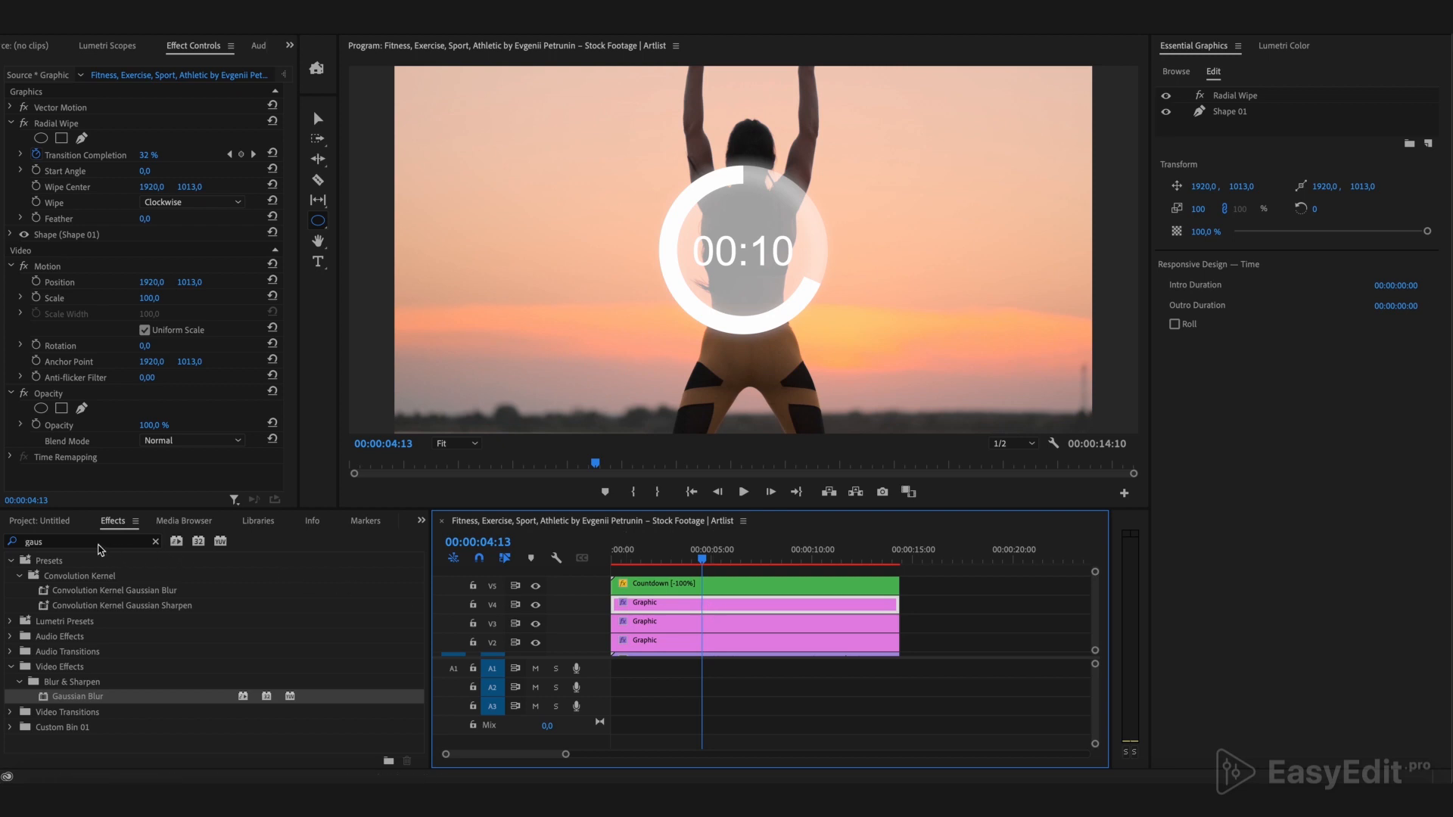
- Apply 4-Color Gradient to the ring Graphic and set its swatches to blue shades
type("grad")
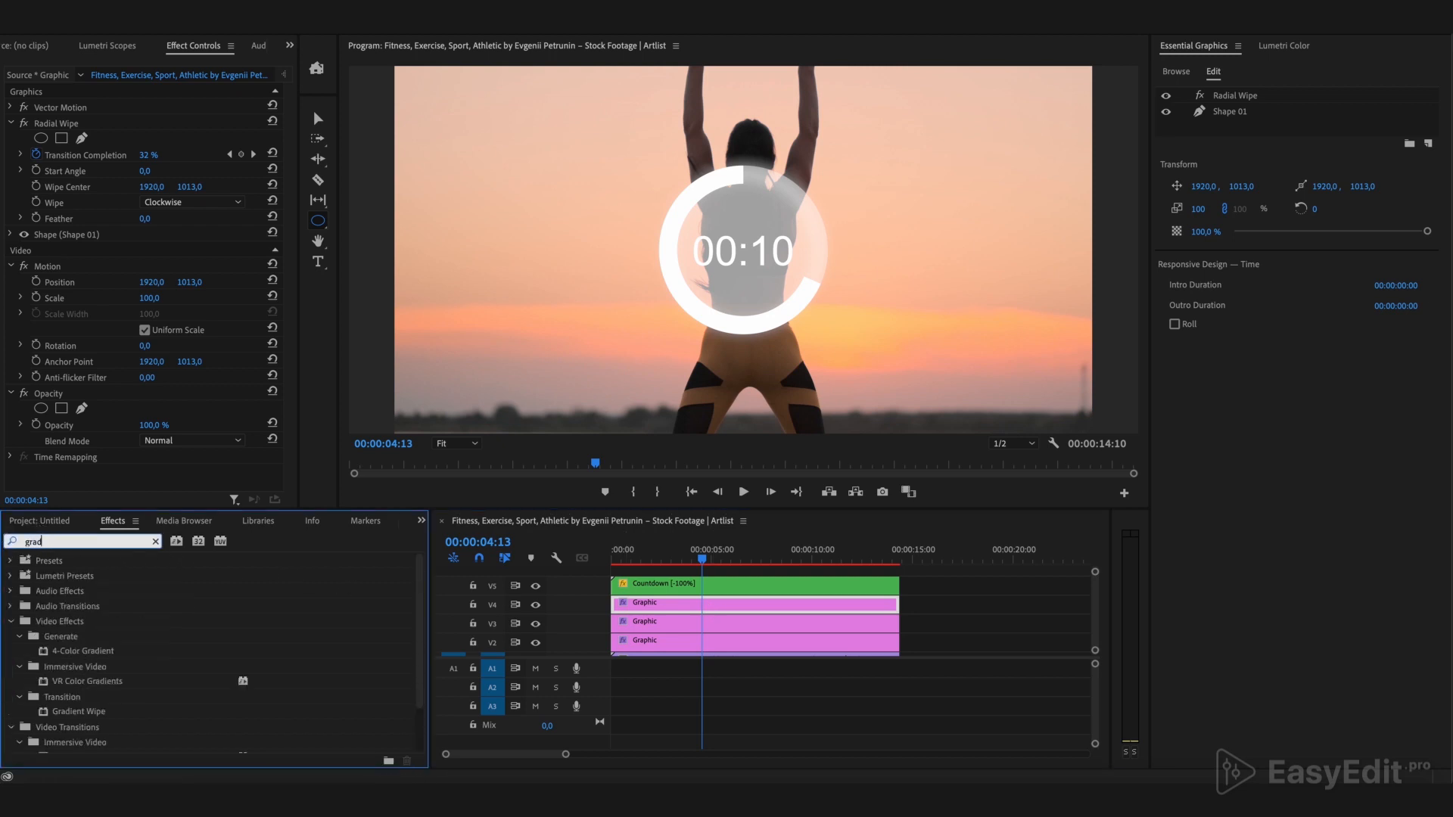
left_click_drag(73, 651, 678, 604)
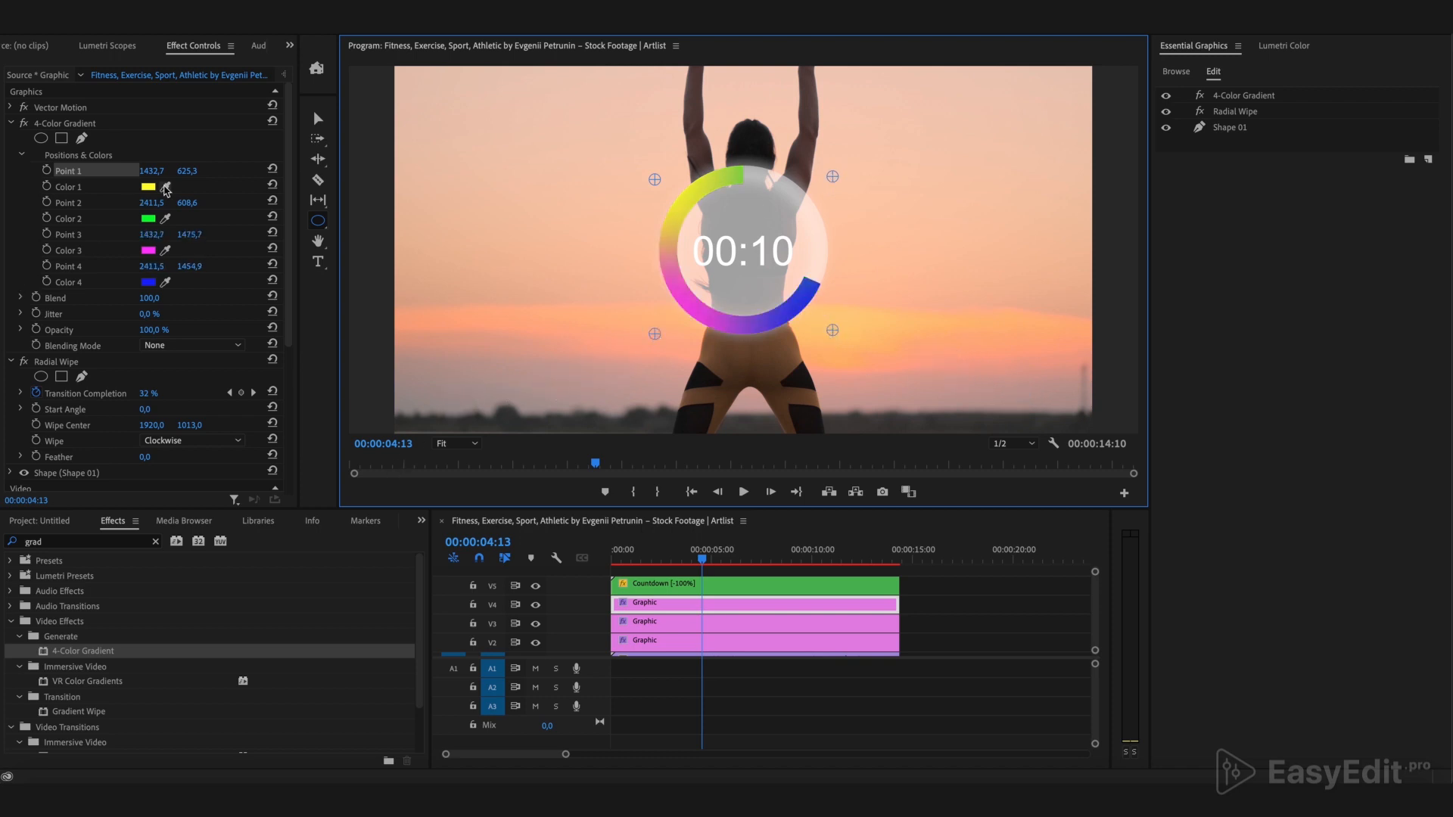
left_click(148, 186)
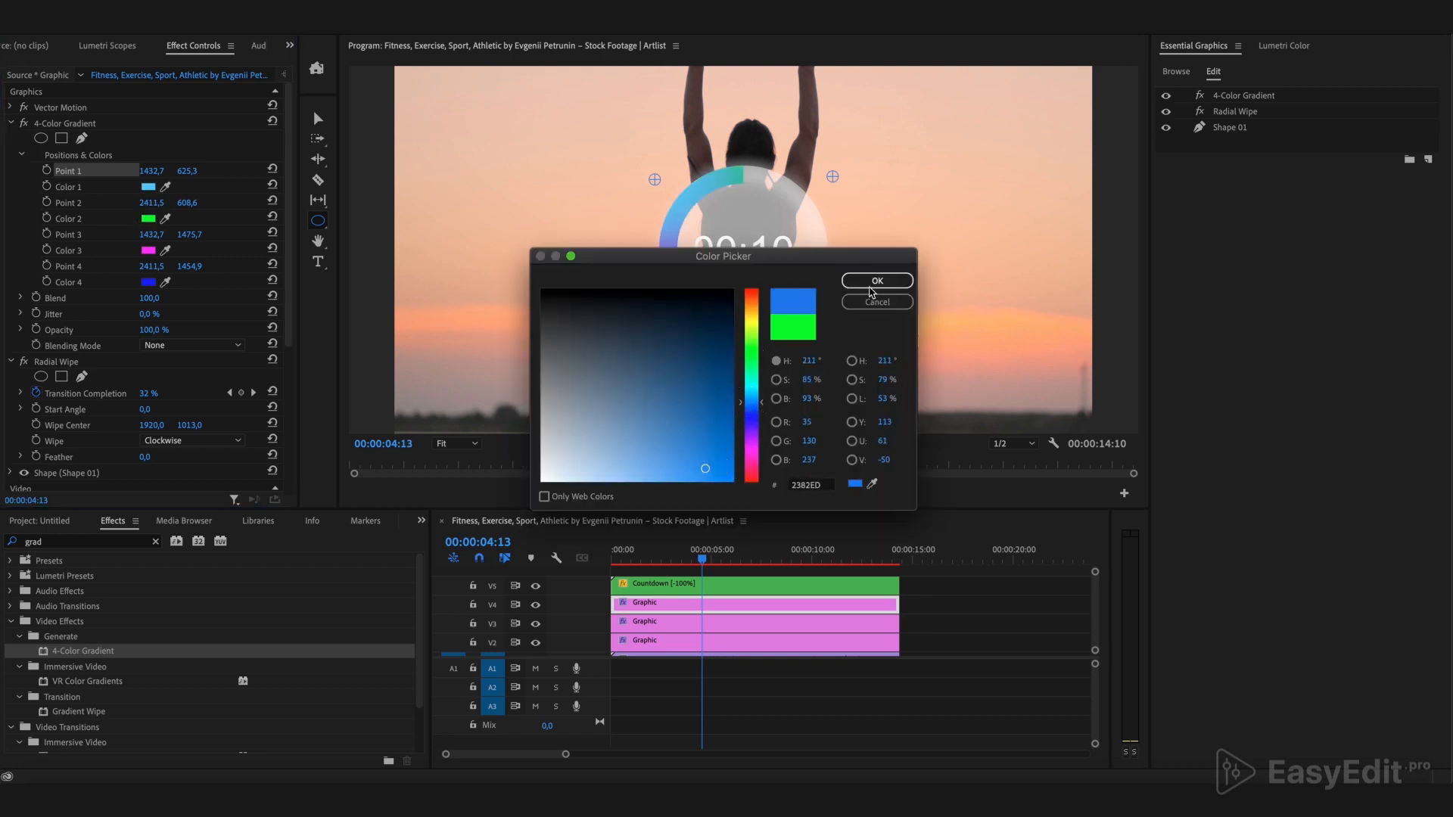
left_click(875, 281)
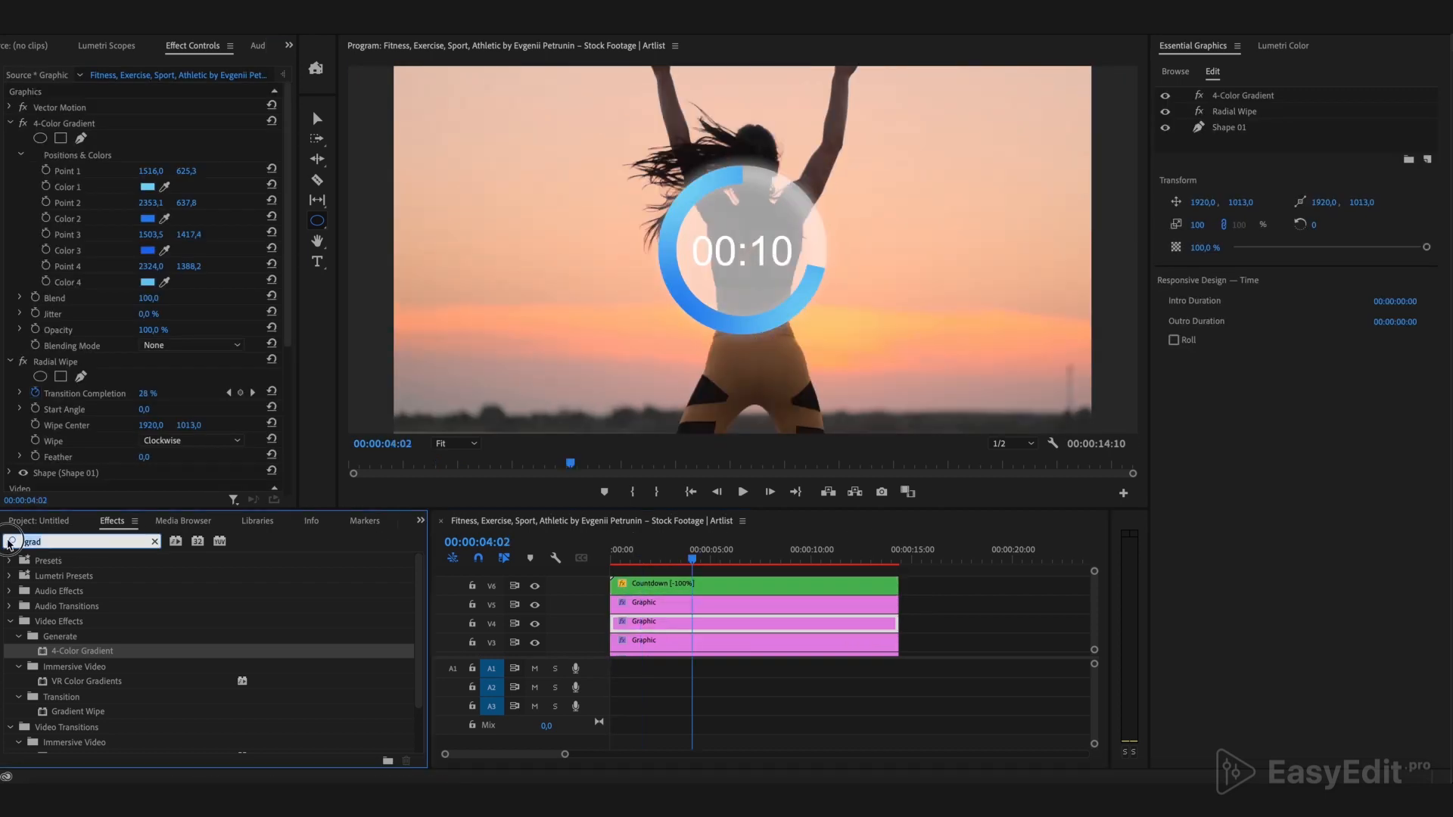
- Apply Gaussian Blur to the ring copy, raise Blurriness and select its shape to adjust the stroke
type("gaus")
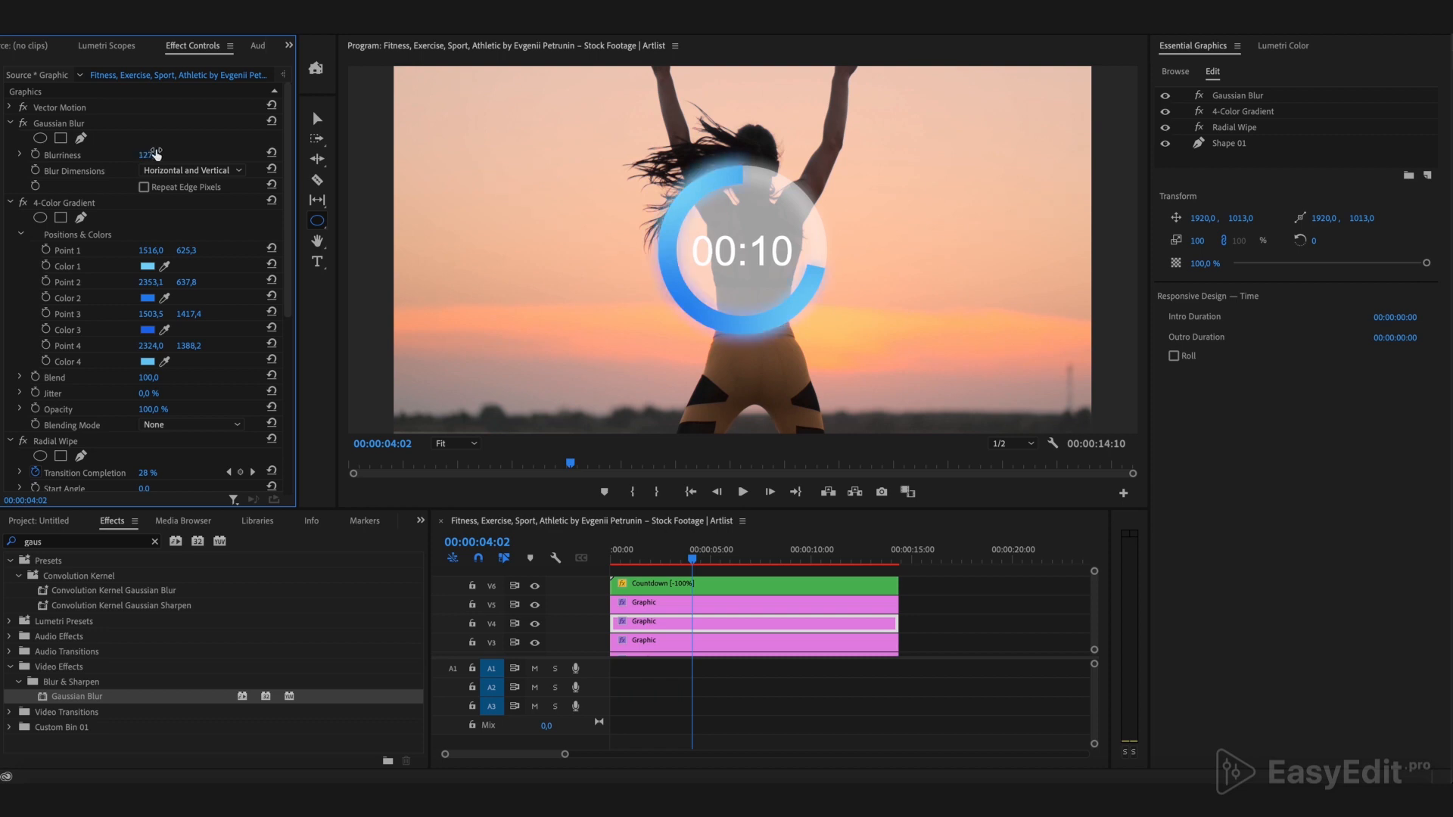
left_click(1229, 143)
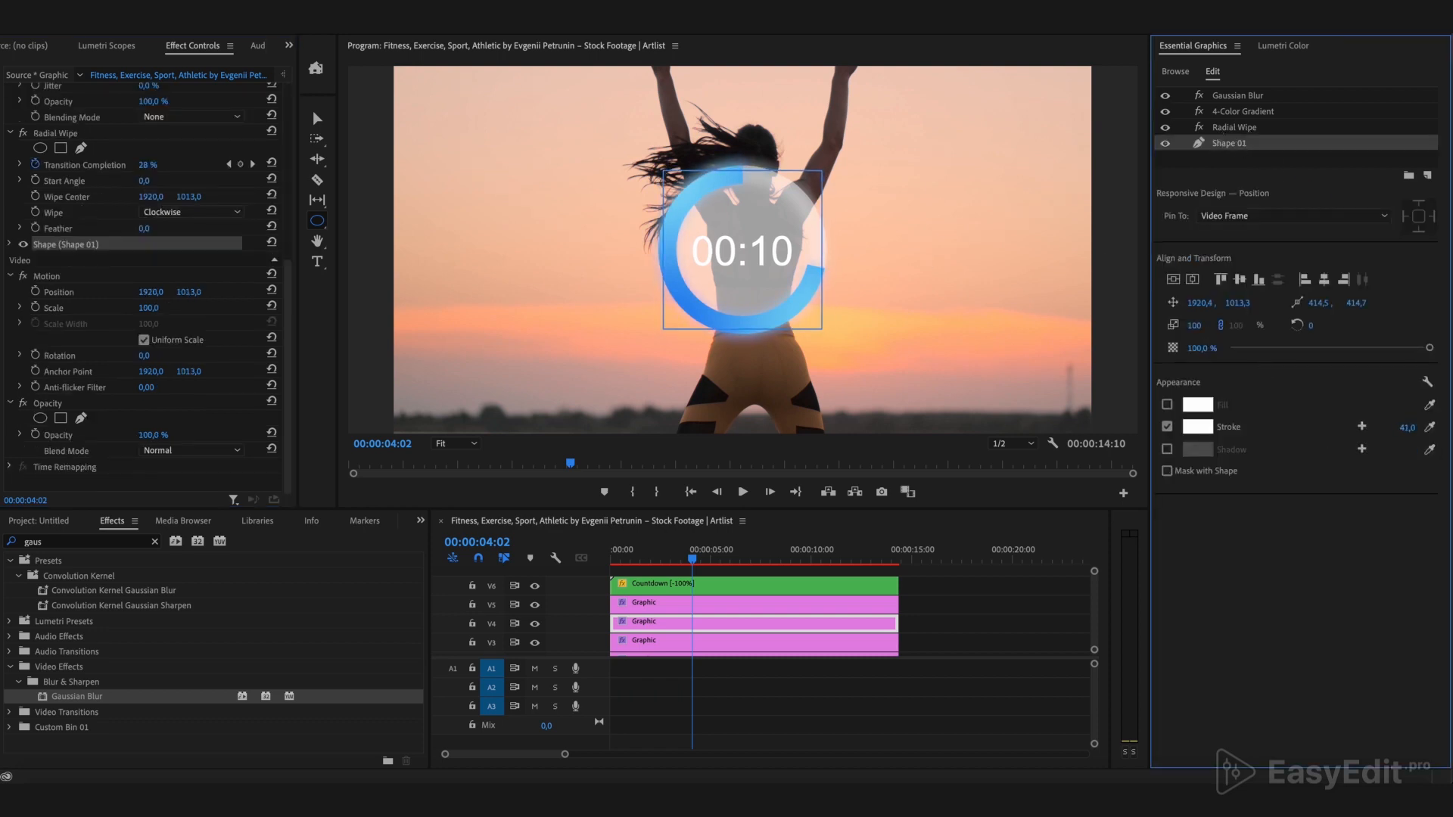
left_click(690, 584)
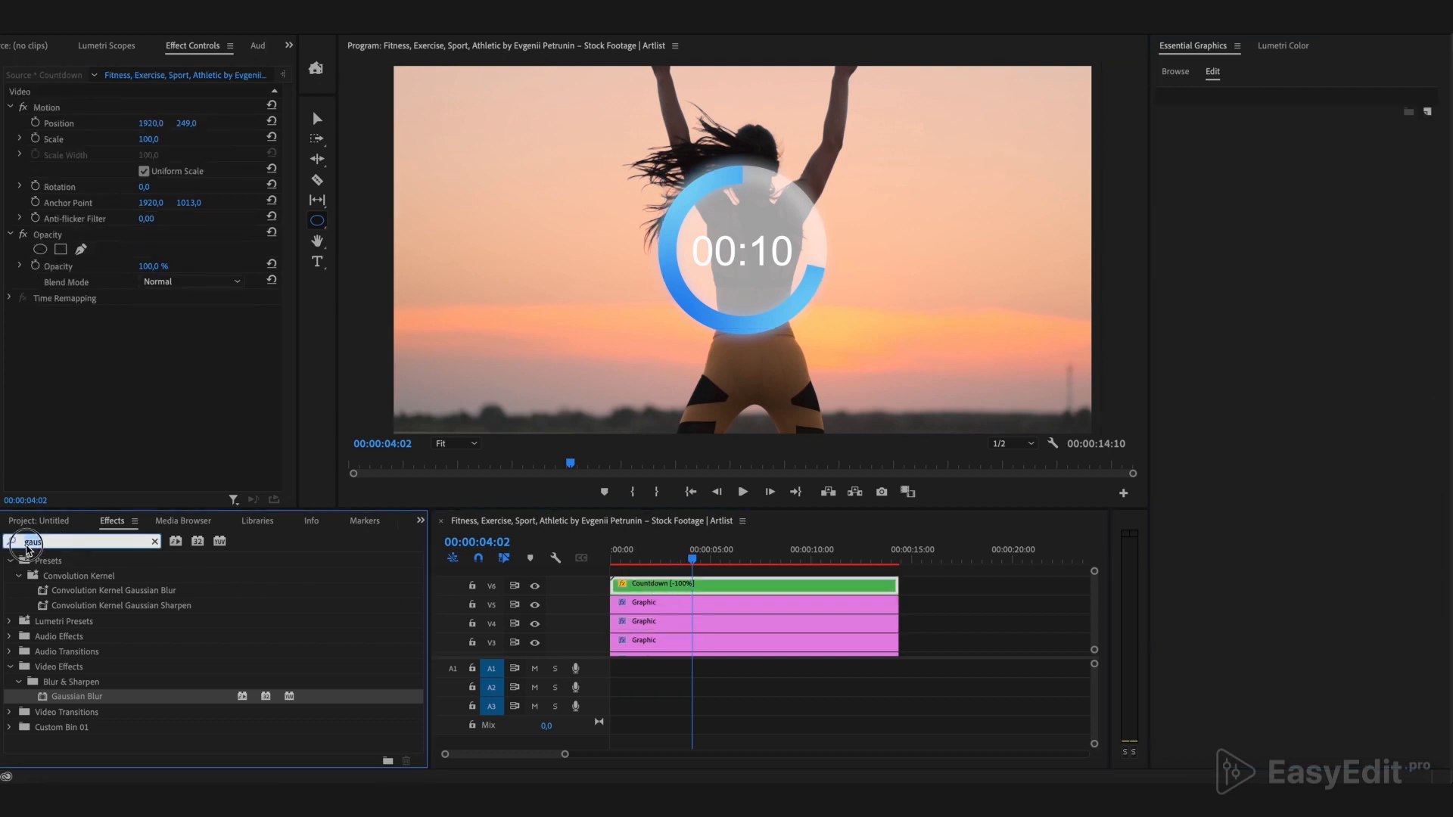
- Apply Drop Shadow to the Countdown clip and adjust the shadow's Opacity
type("drop")
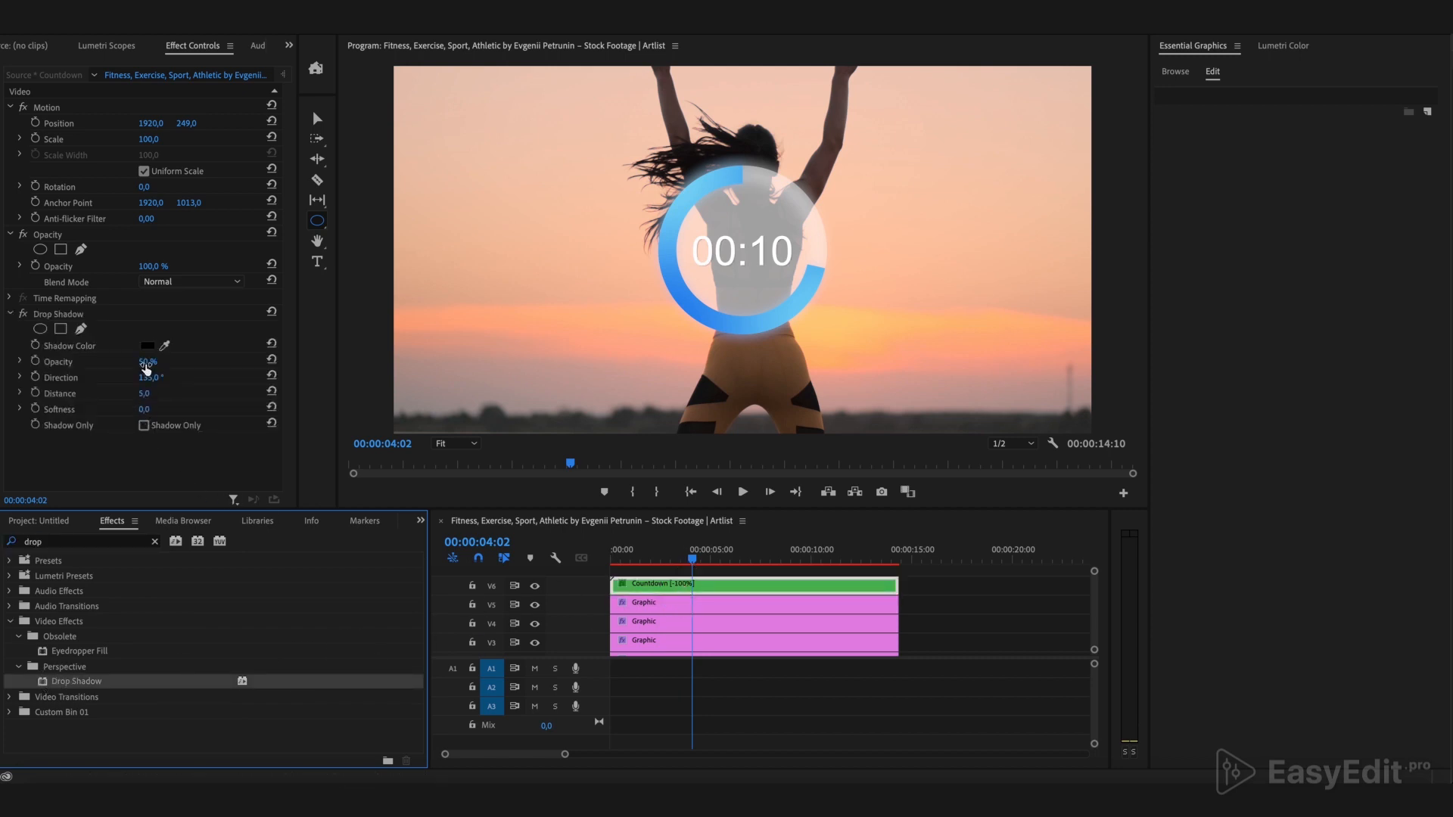
left_click_drag(147, 361, 143, 409)
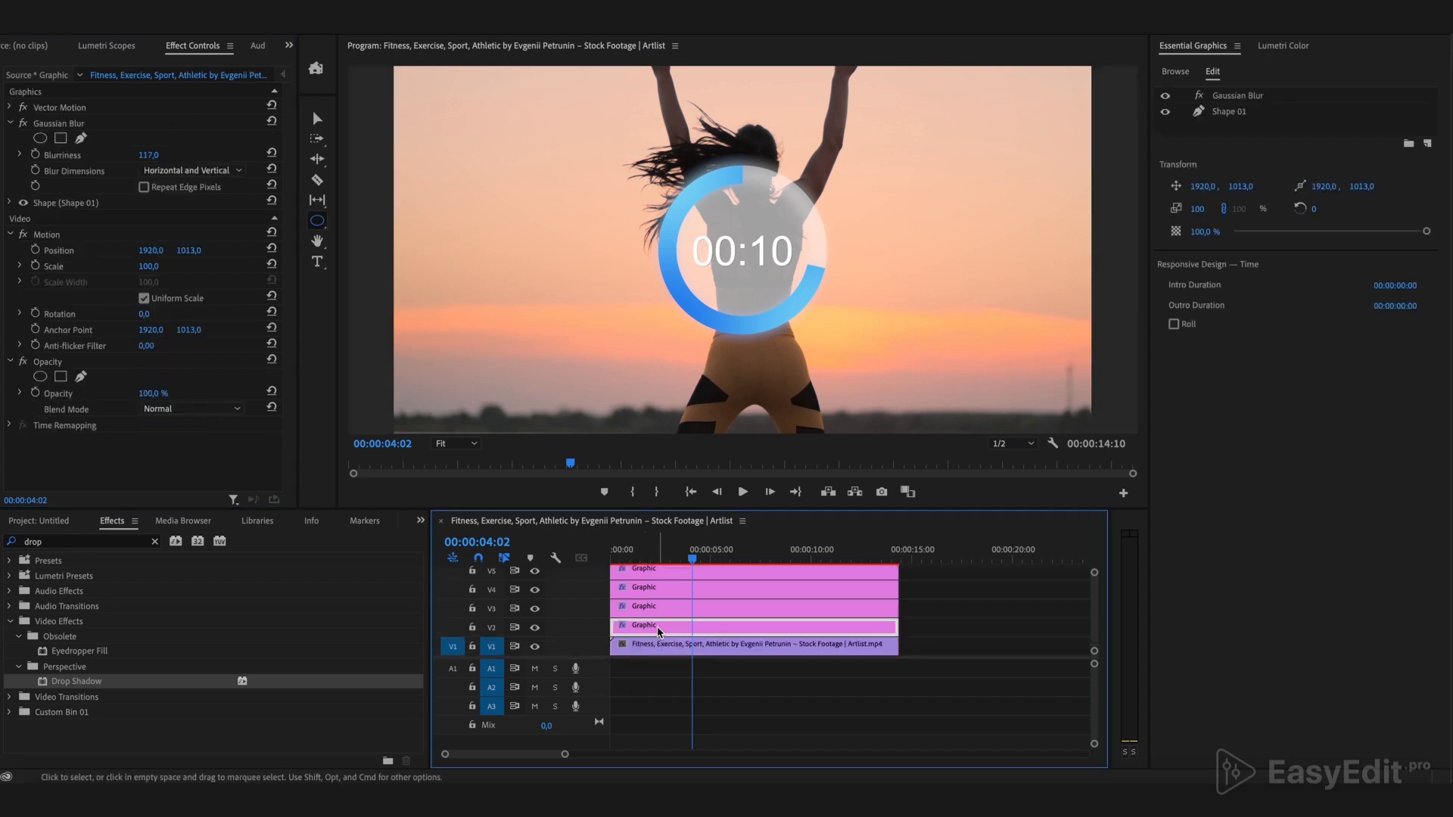
left_click(668, 630)
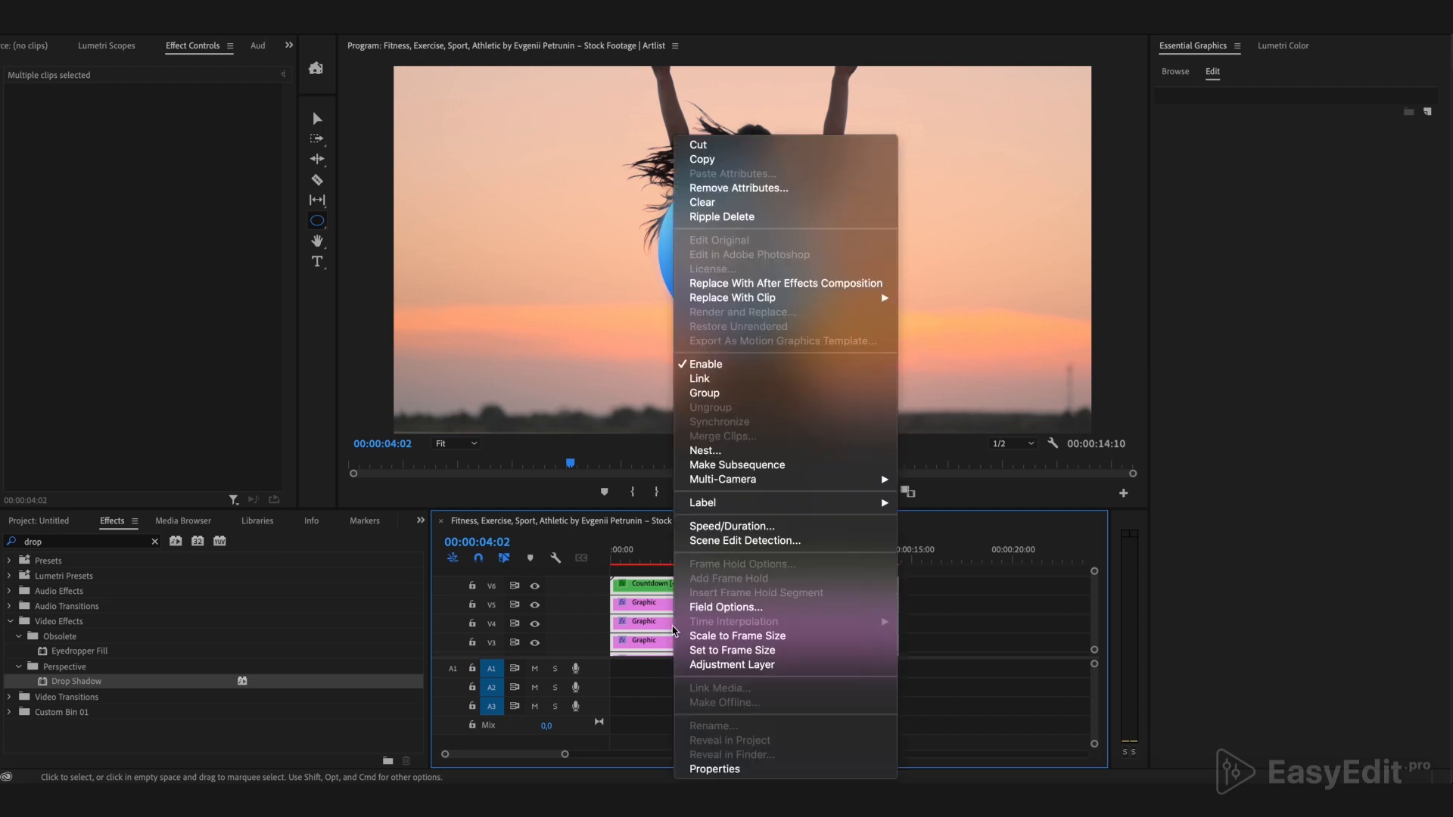
- Nest the Countdown and ring Graphic clips into Nested Sequence 03 above the footage
left_click(704, 451)
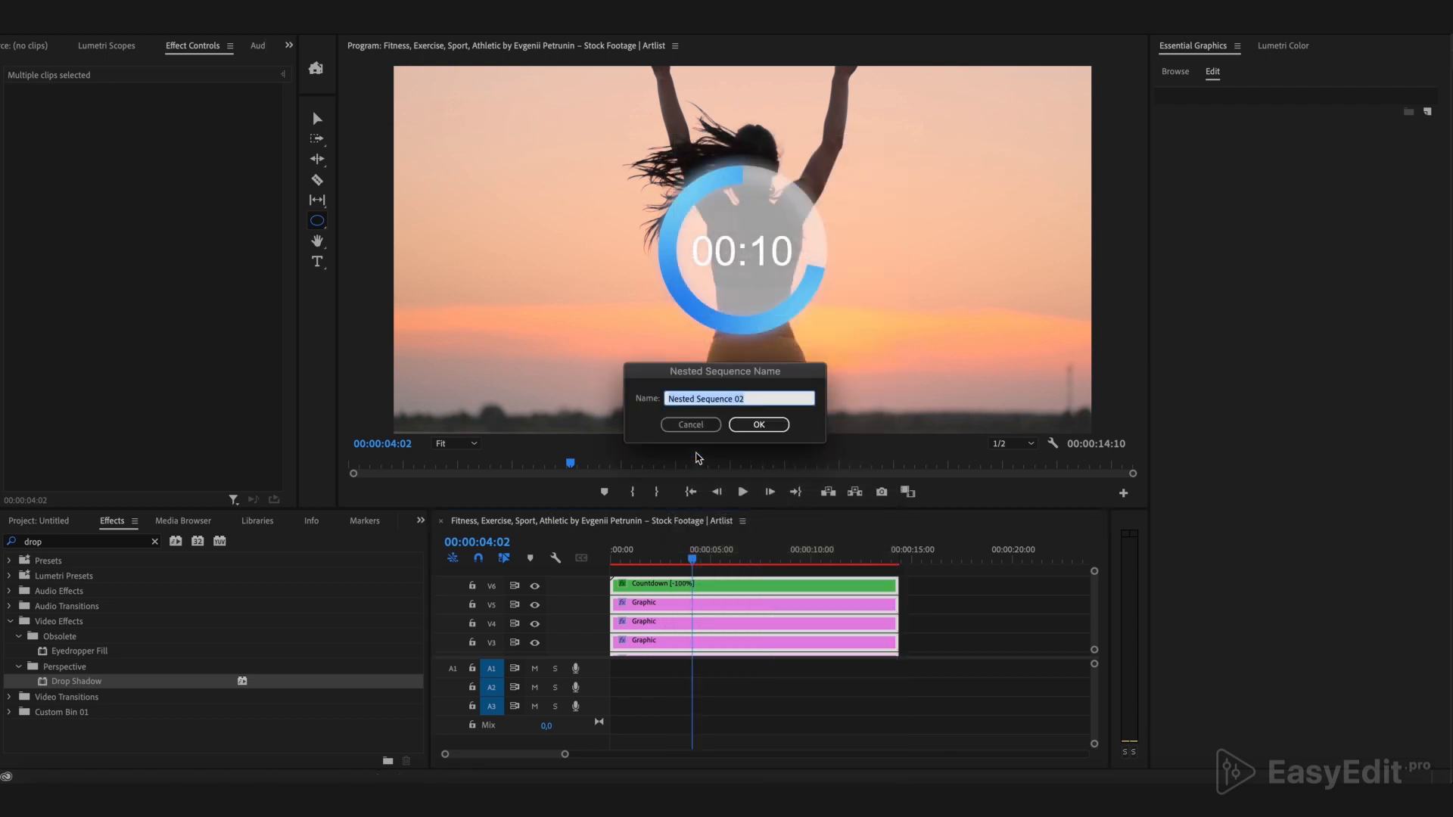
left_click(758, 424)
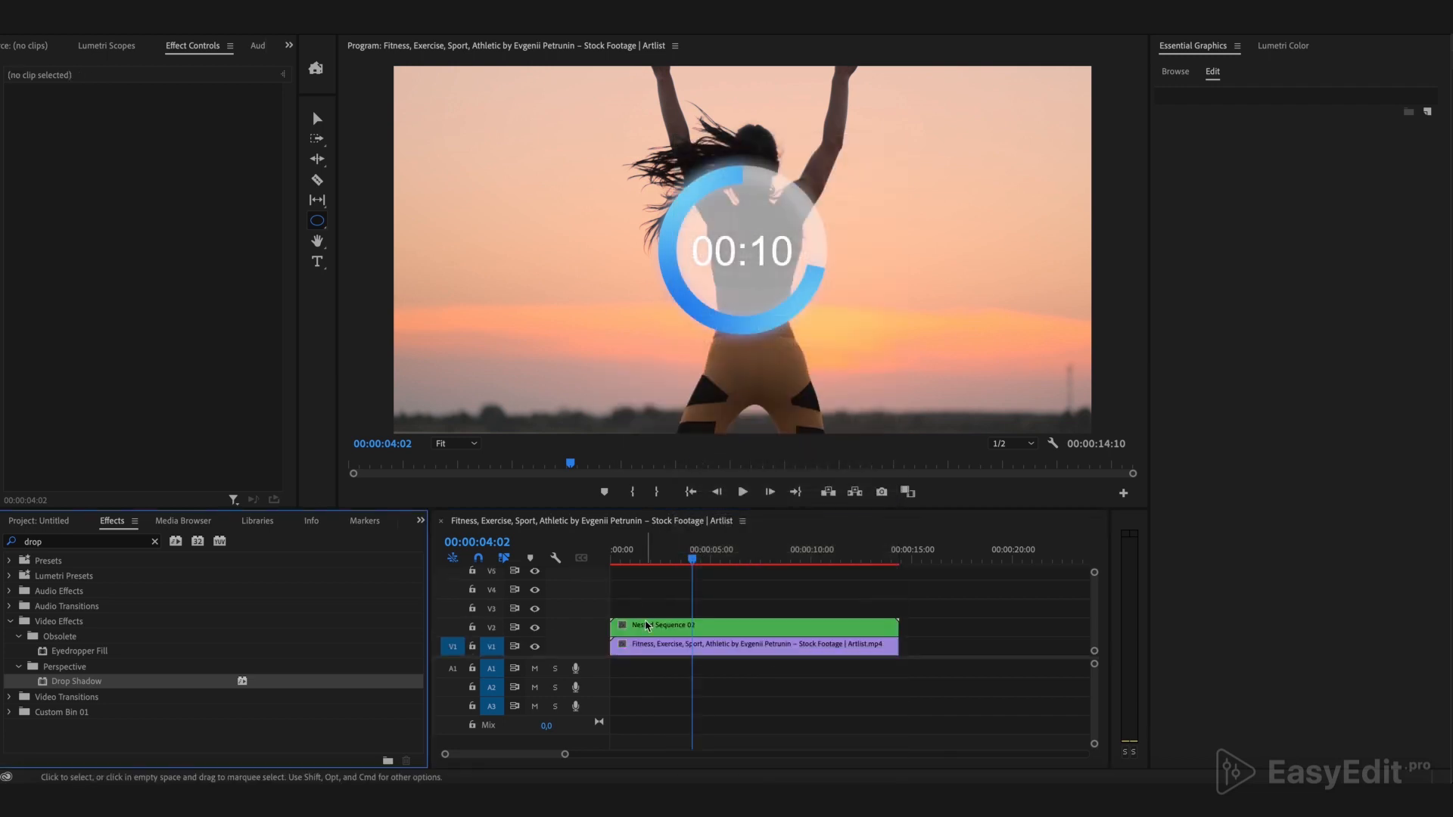